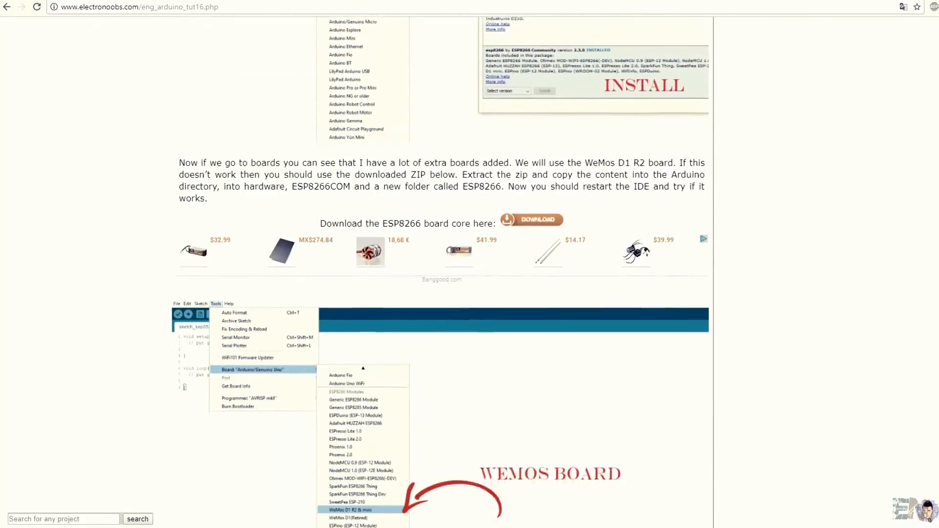
Download the section 3.2 7-segment example sketch for Arduino UNO
{"action": "scroll", "scroll_direction": "down", "scroll_amount": 3}
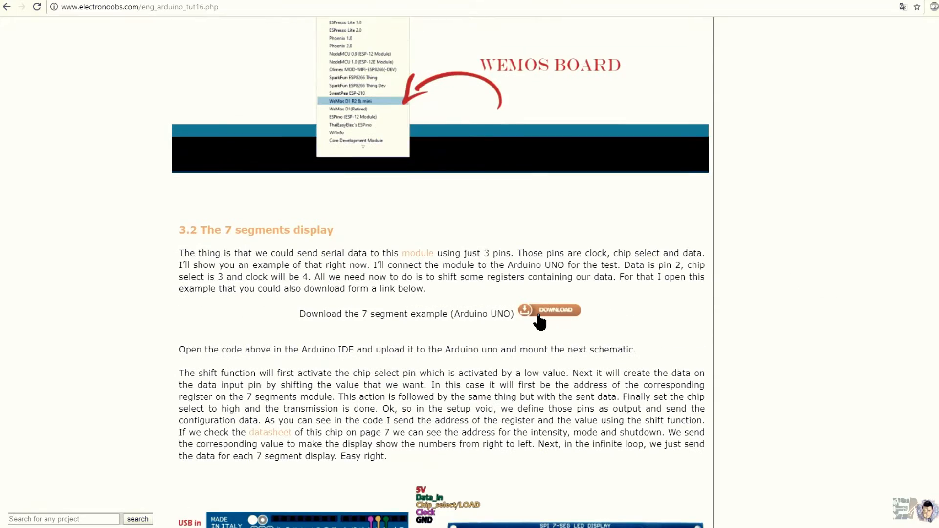
{"action": "left_click", "coordinate": [548, 309]}
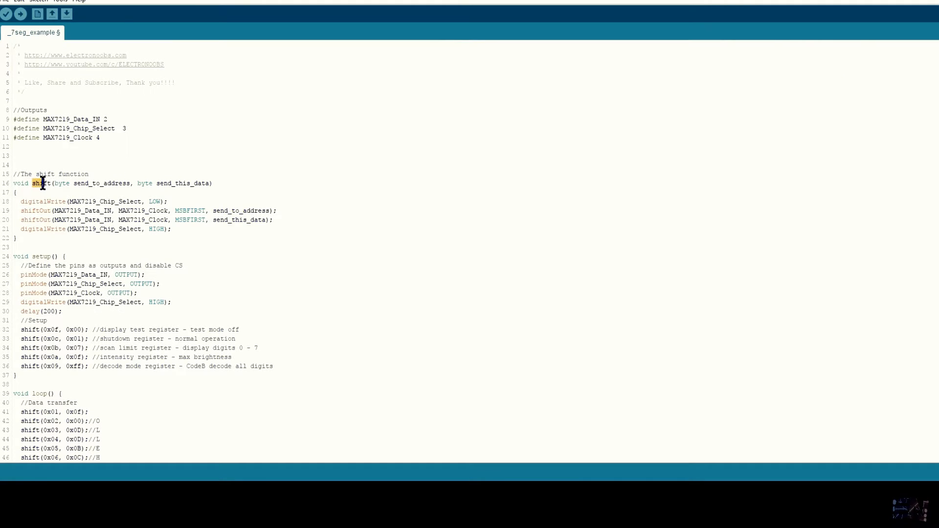
Add the comment '//deactivate C' after the chip-select HIGH call on line 21
{"action": "triple_click", "coordinate": [90, 202]}
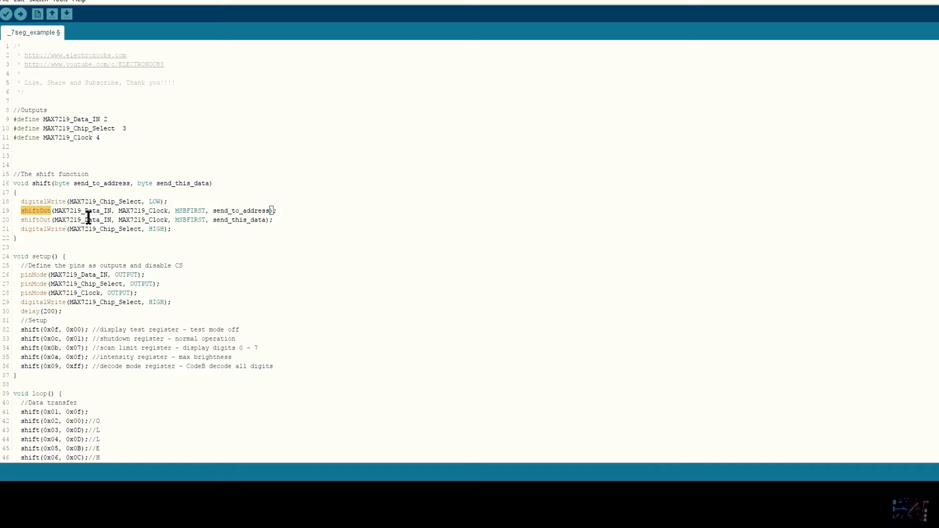
{"action": "mouse_move", "coordinate": [226, 215]}
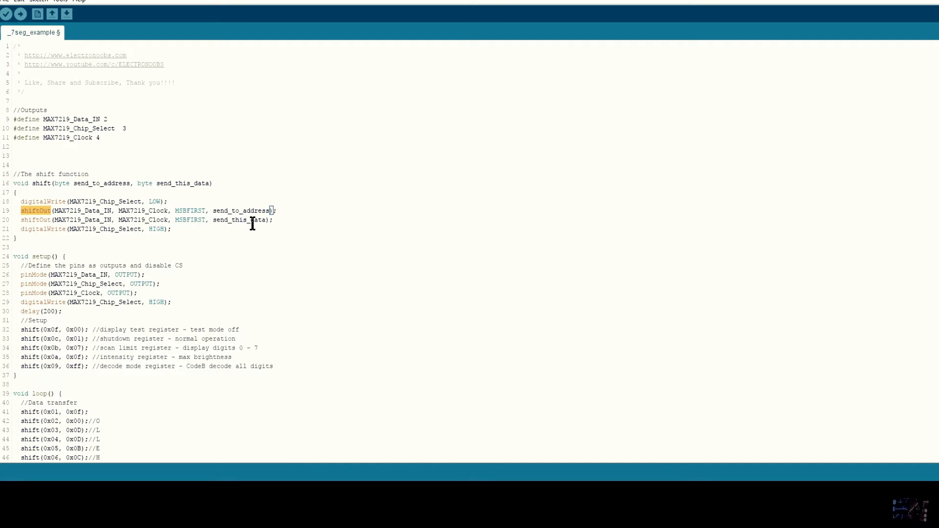
{"action": "mouse_move", "coordinate": [151, 223]}
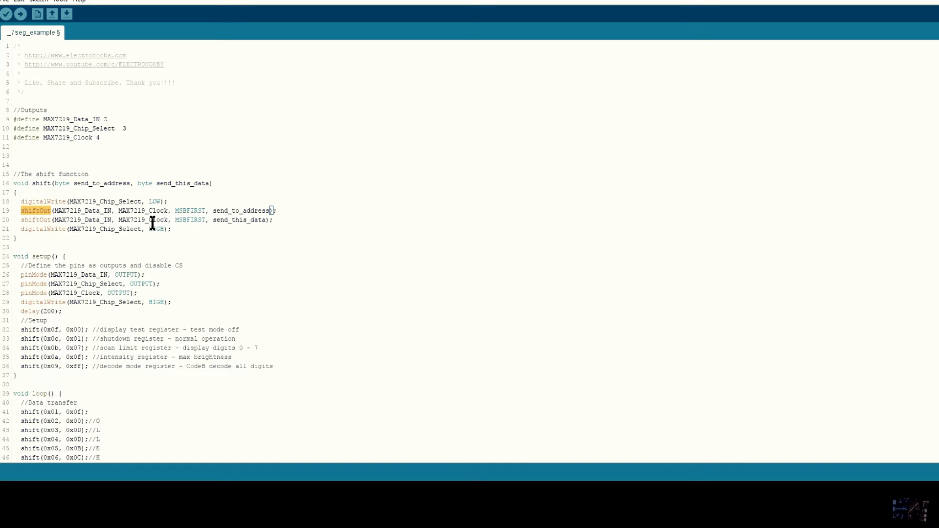
{"action": "mouse_move", "coordinate": [278, 223]}
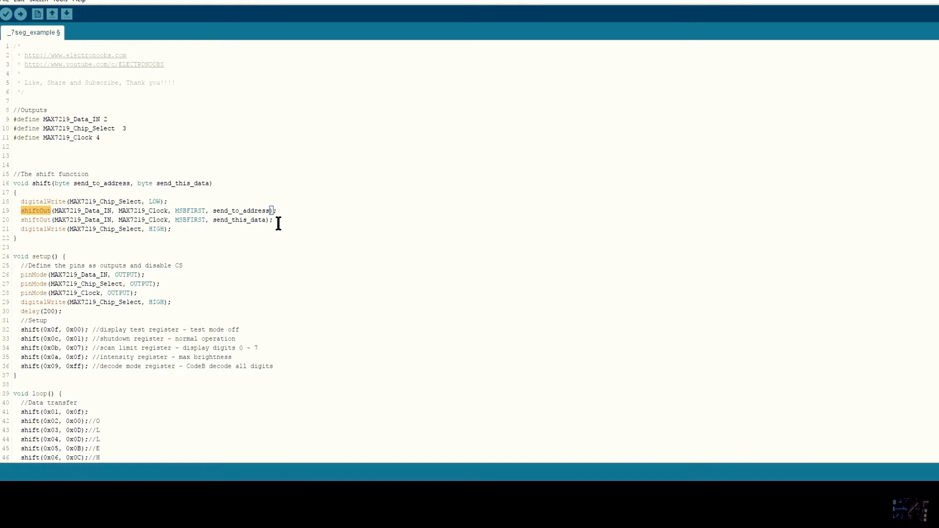
{"action": "double_click", "coordinate": [243, 210]}
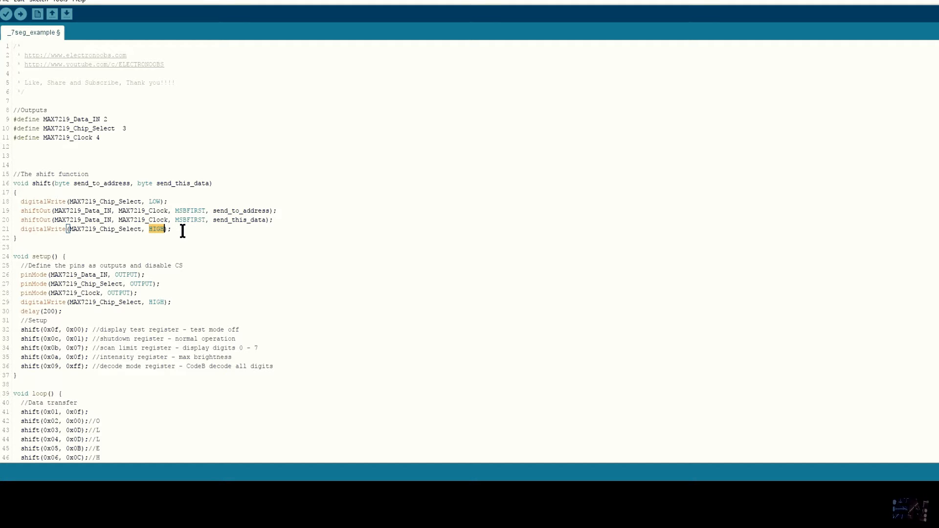
{"action": "type", "text": "//deactivate CS"}
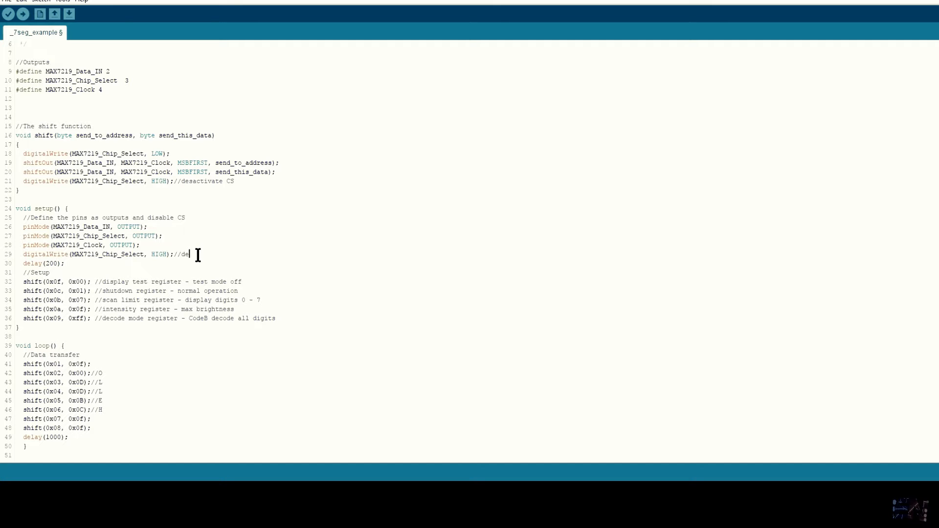
{"action": "double_click", "coordinate": [32, 281]}
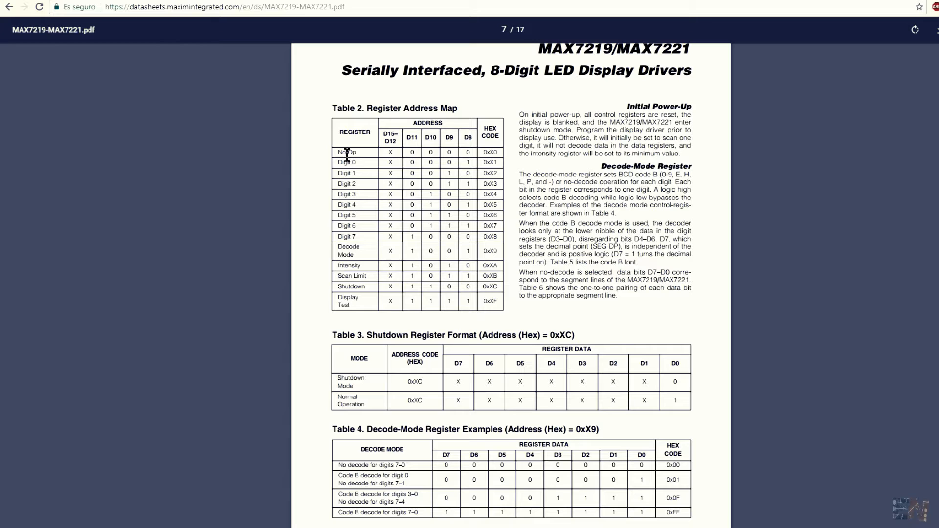
View Table 2, the Register Address Map, on page 7 of the MAX7219 datasheet
{"action": "left_click_drag", "start_coordinate": [345, 152], "coordinate": [390, 243]}
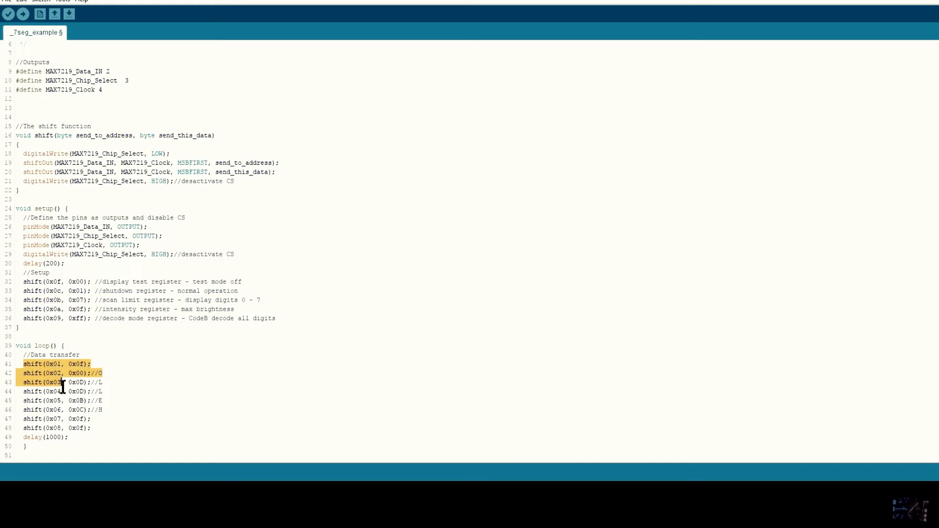
{"action": "left_click_drag", "start_coordinate": [62, 382], "coordinate": [69, 437]}
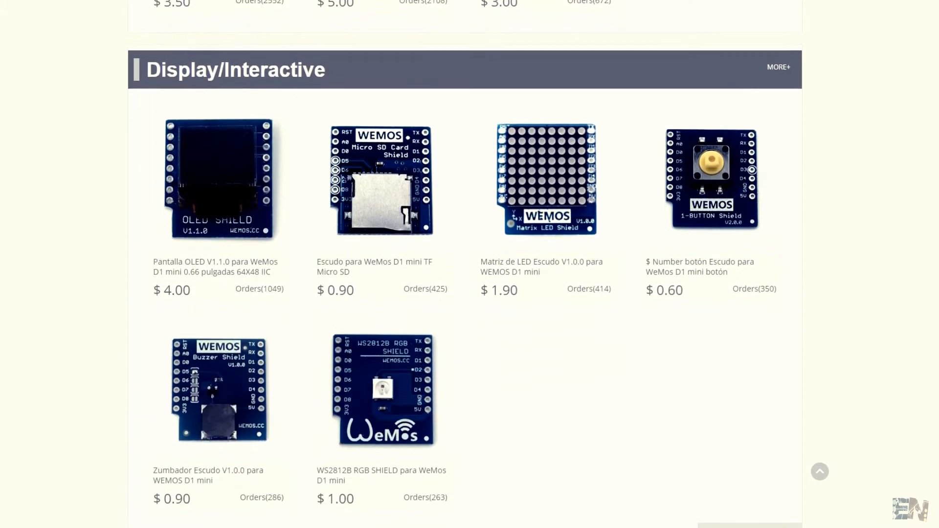
Scroll through the WeMos store's Display, Environment and Other Shield listings, then back to D1 boards
{"action": "scroll", "scroll_direction": "down", "scroll_amount": 3}
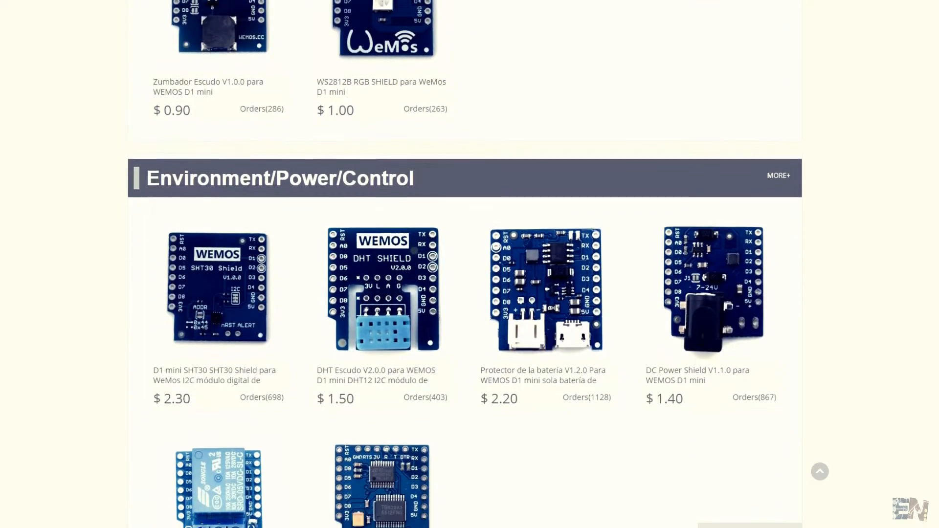
{"action": "scroll", "scroll_direction": "down", "scroll_amount": 3}
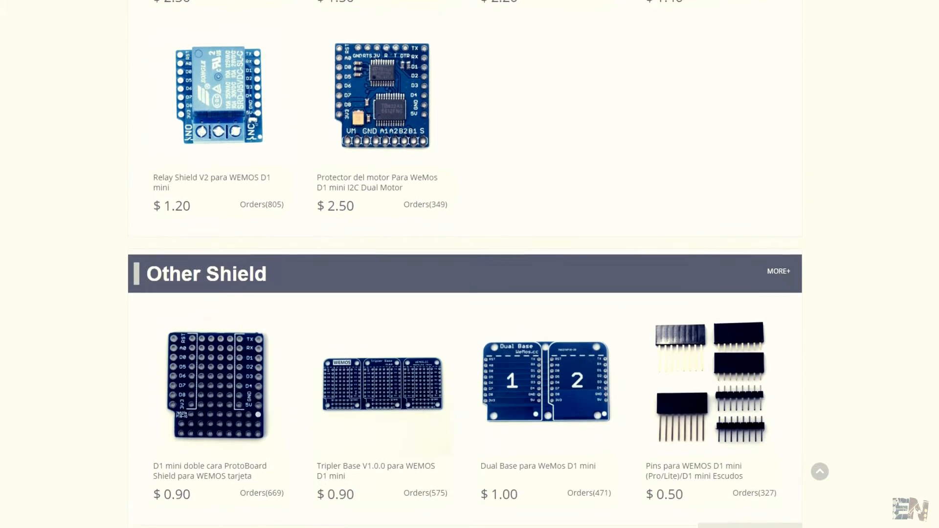
{"action": "scroll", "scroll_direction": "up", "scroll_amount": 3}
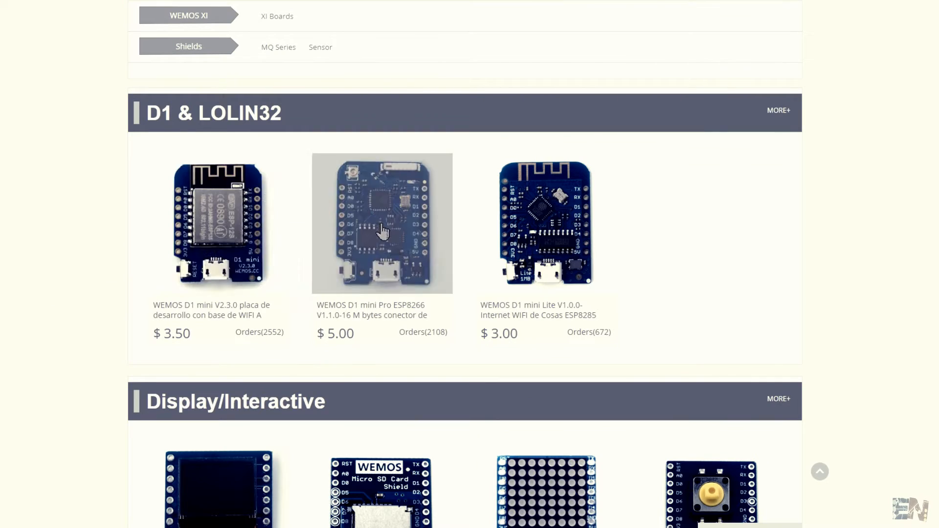
{"action": "mouse_move", "coordinate": [545, 234]}
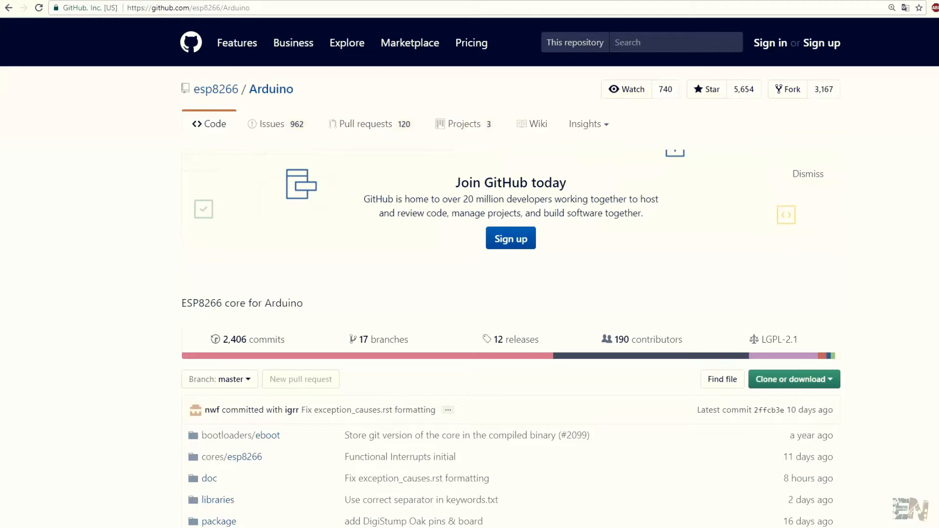
Scroll the esp8266/Arduino repository down to its core, libraries and board files
{"action": "scroll", "scroll_direction": "down", "scroll_amount": 3}
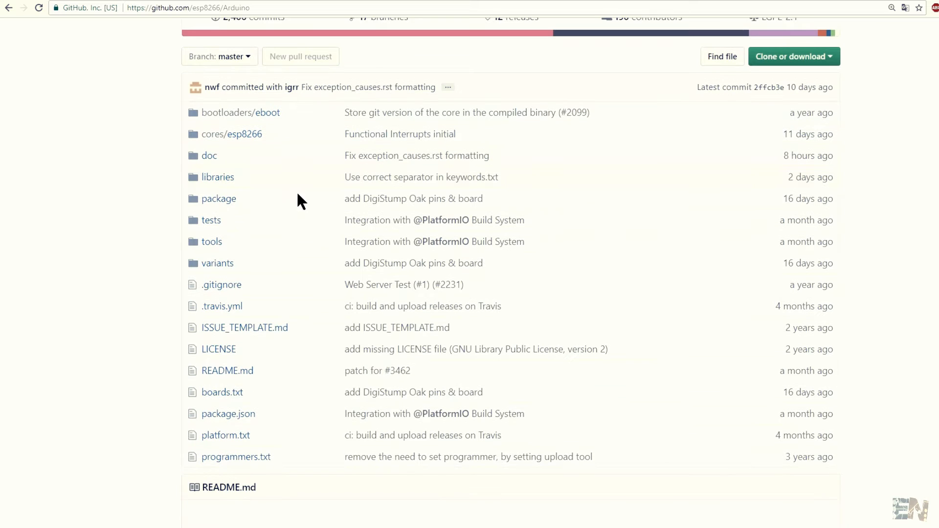
{"action": "mouse_move", "coordinate": [581, 216]}
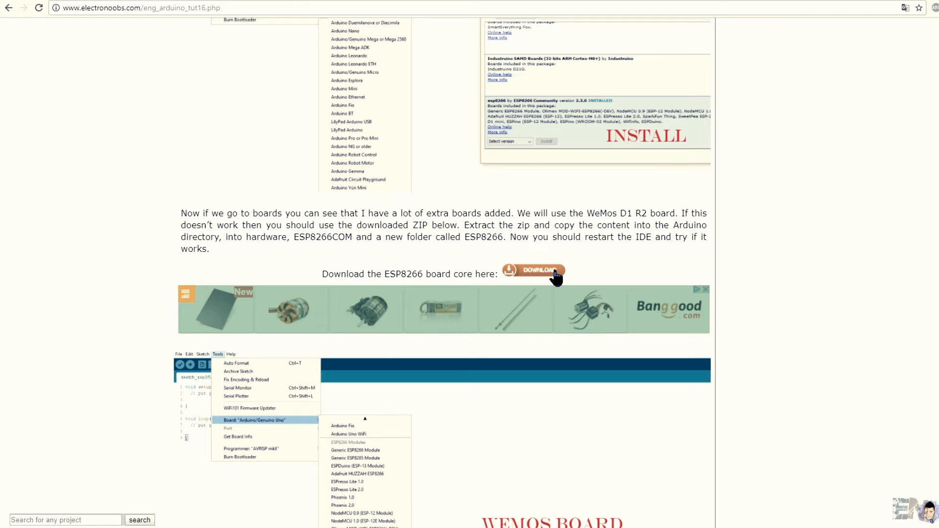
Go to the Electronoobs 'ESP8266 board core' page and download the core install ZIP
{"action": "left_click", "coordinate": [532, 270]}
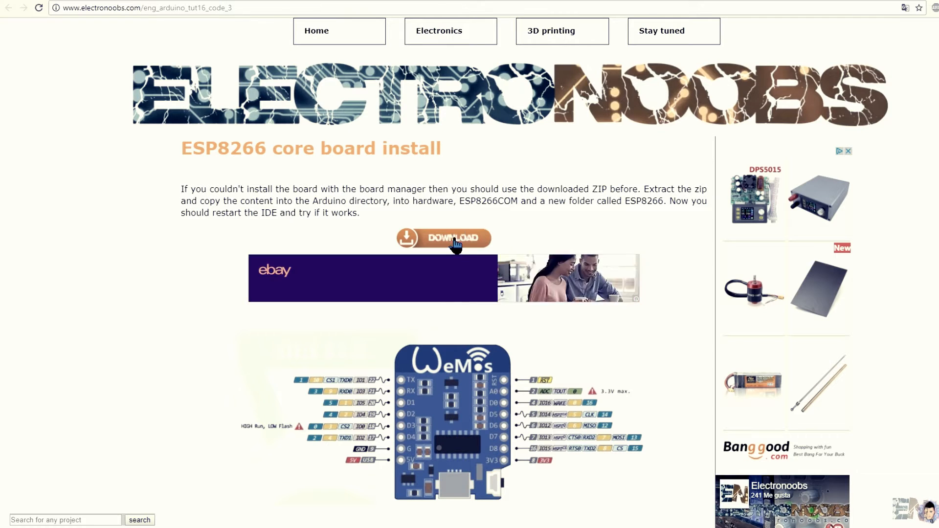
{"action": "left_click", "coordinate": [443, 238]}
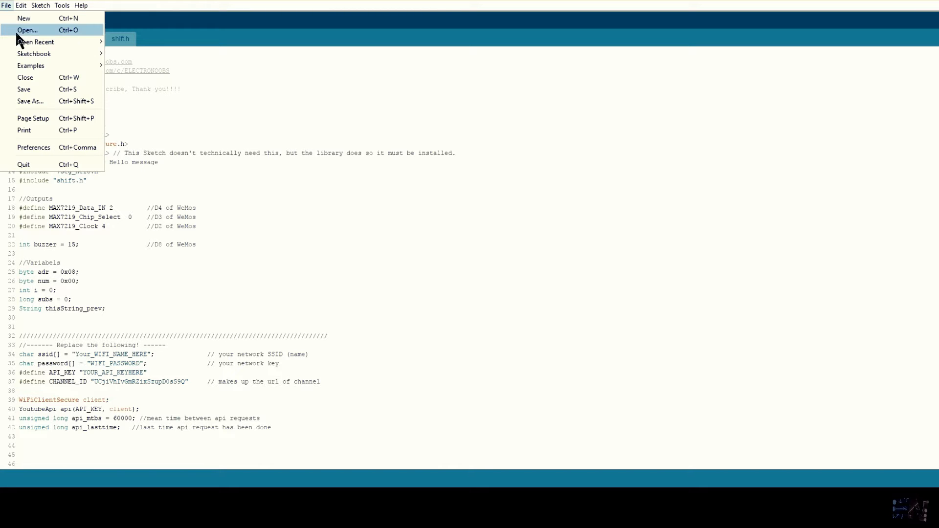
Add package_esp8266com_index.json to the Additional Boards Manager URLs and check esp8266 2.3.0
{"action": "left_click", "coordinate": [33, 148]}
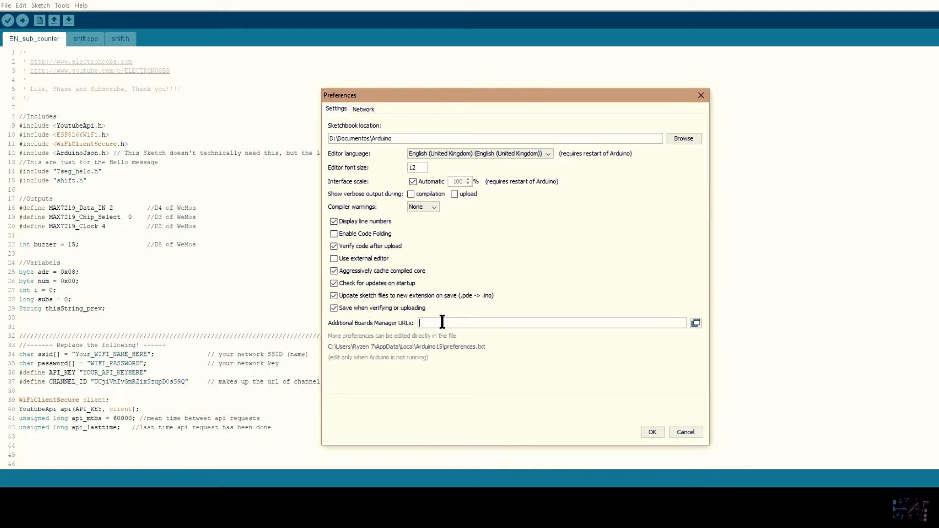
{"action": "type", "text": "http://arduino.esp8266.com/stable/package_esp8266com_index.json"}
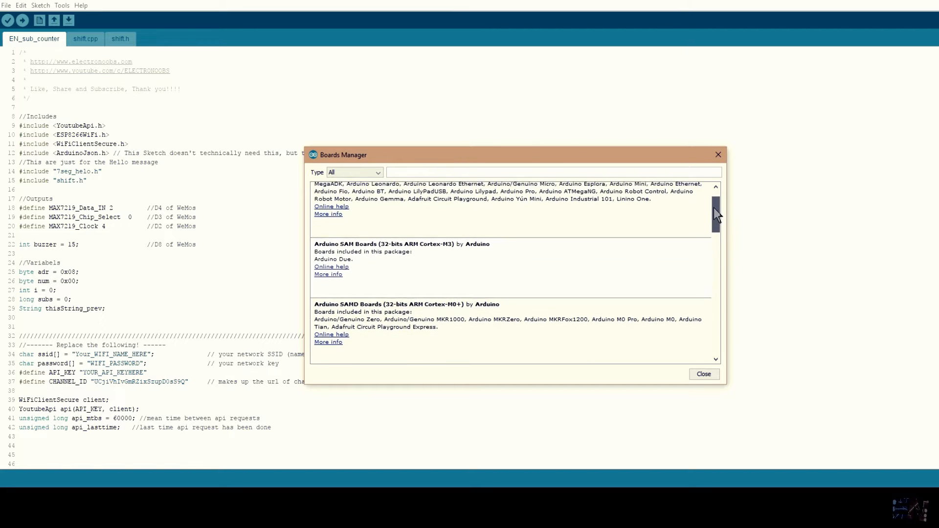
{"action": "scroll", "scroll_direction": "down", "scroll_amount": 3}
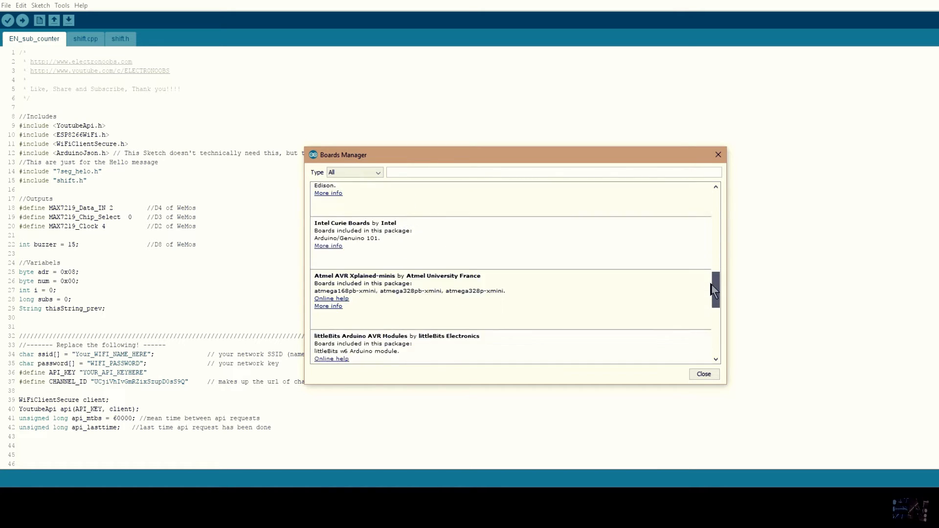
{"action": "scroll", "scroll_direction": "down", "scroll_amount": 3}
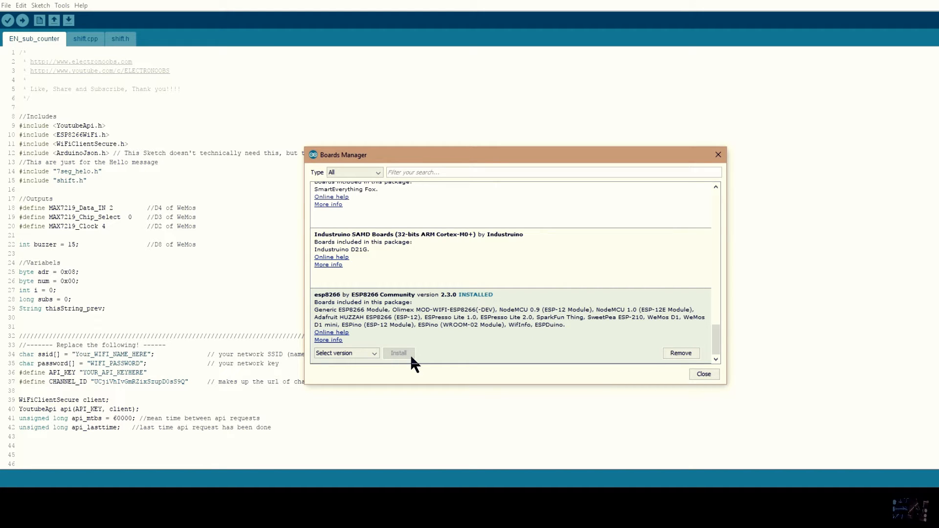
Close the Boards Manager and select WeMos D1 R2 & mini under Tools > Board
{"action": "left_click", "coordinate": [703, 374]}
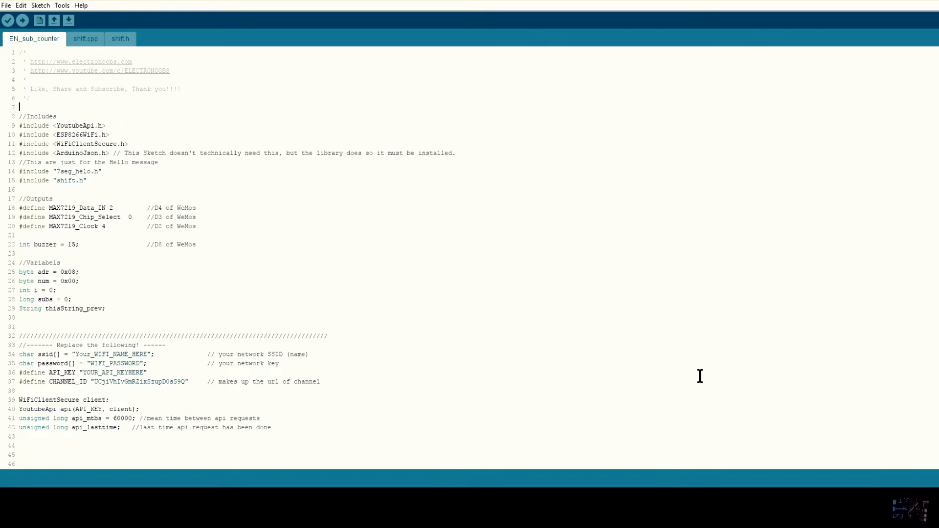
{"action": "left_click", "coordinate": [62, 4]}
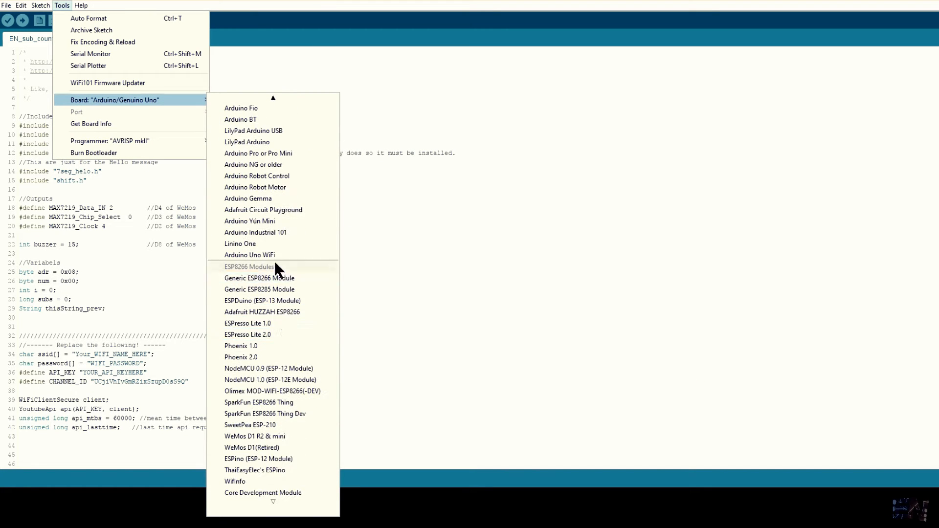
{"action": "mouse_move", "coordinate": [275, 335]}
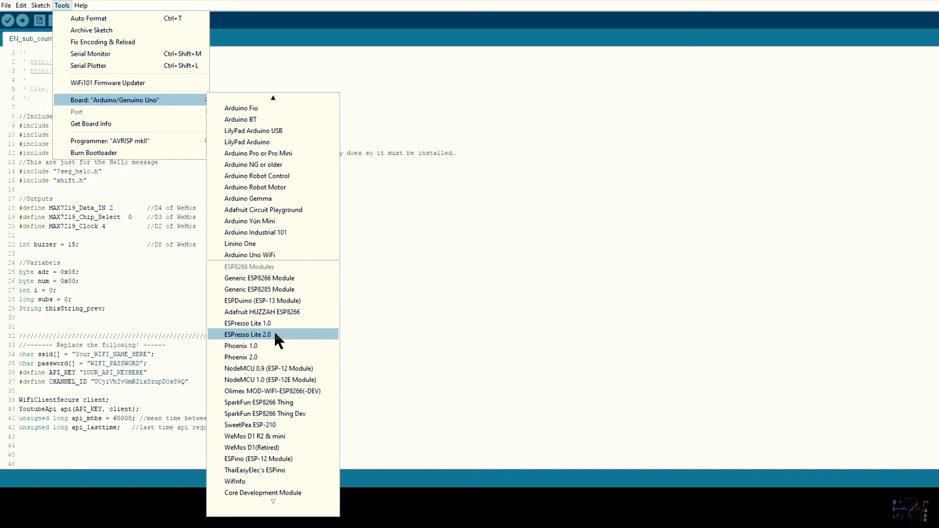
{"action": "mouse_move", "coordinate": [282, 436]}
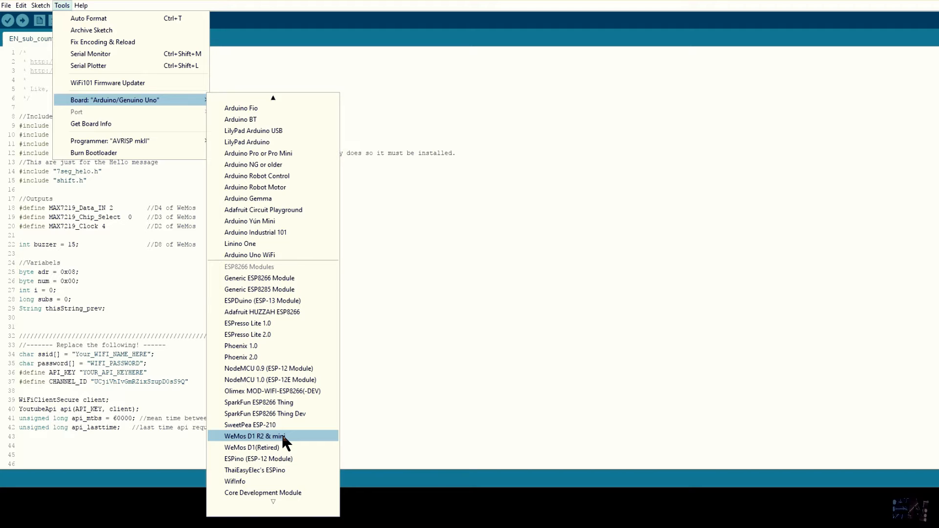
{"action": "left_click", "coordinate": [254, 436]}
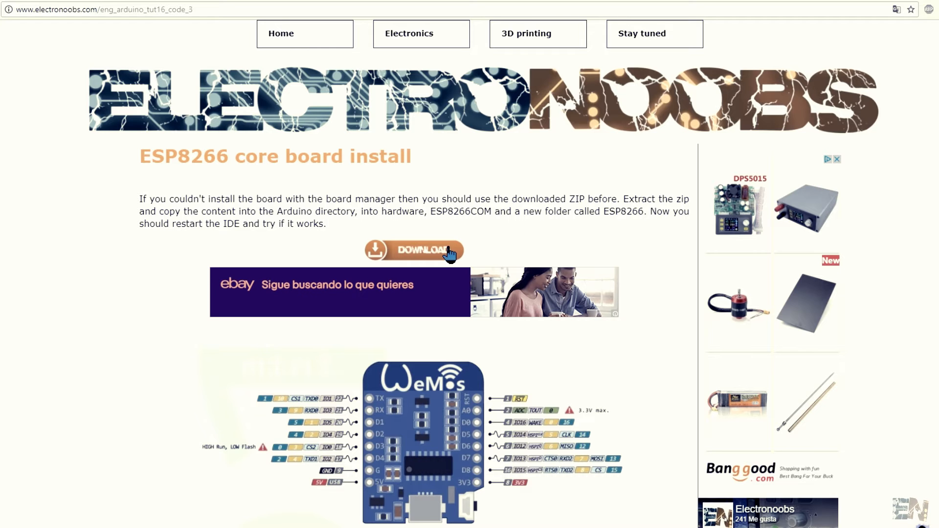
Download the ESP8266 core package and create an ESP8266COM folder in Arduino's hardware directory
{"action": "left_click", "coordinate": [413, 250]}
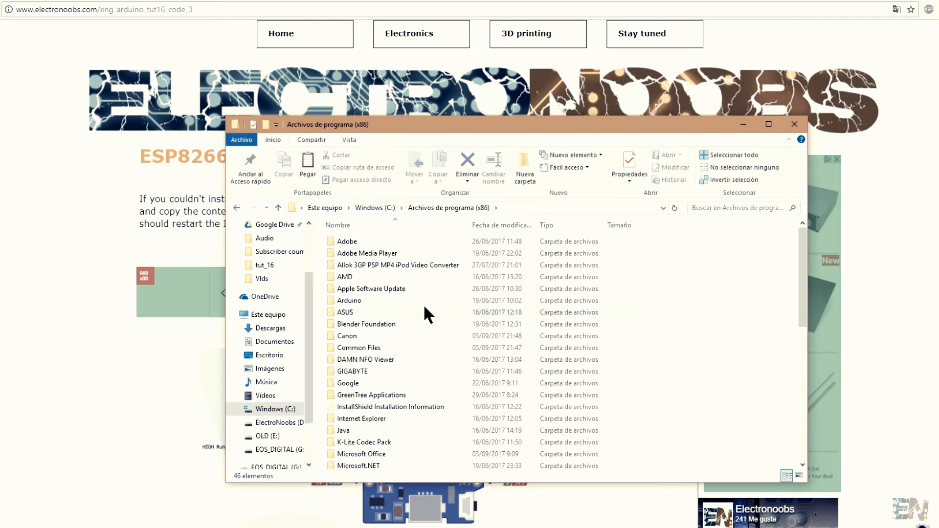
{"action": "double_click", "coordinate": [349, 300]}
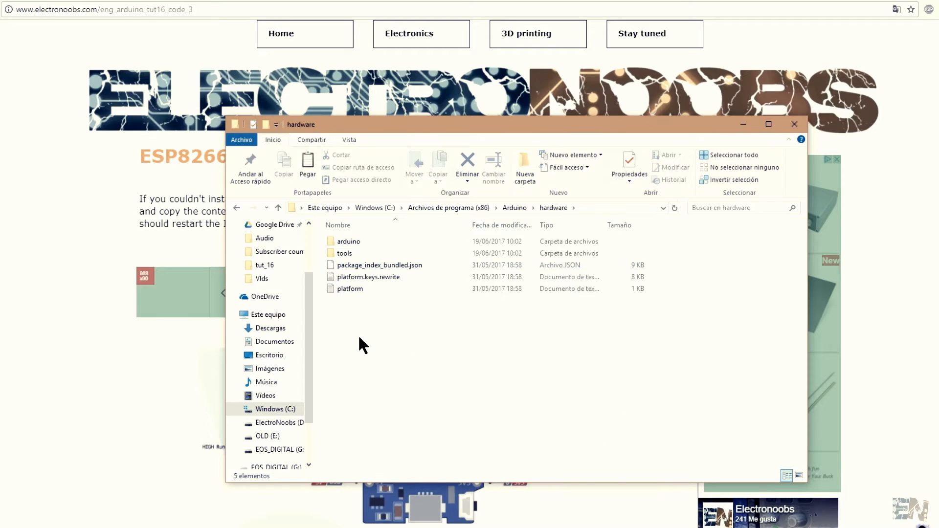
{"action": "right_click", "coordinate": [362, 344]}
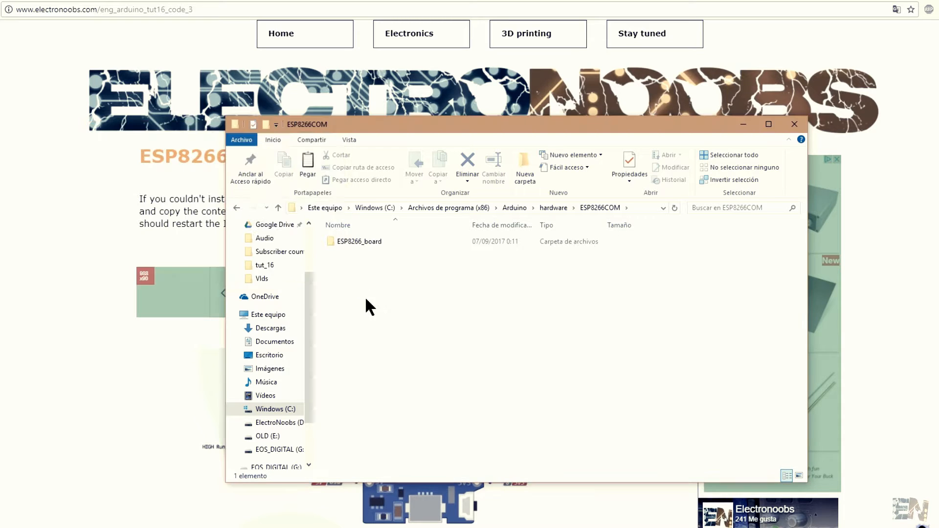
{"action": "left_click", "coordinate": [360, 241]}
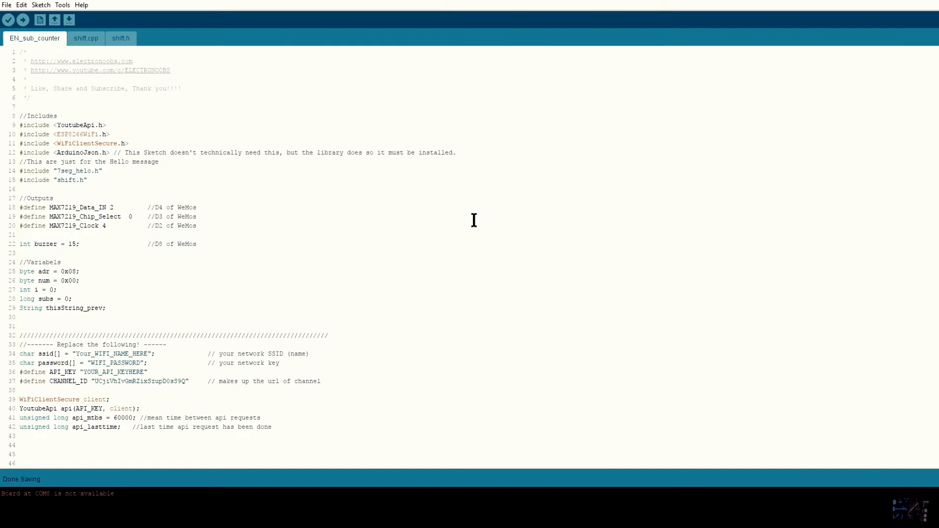
Load the ESP8266 Blink example from File > Examples, then browse the example list again
{"action": "left_click", "coordinate": [6, 5]}
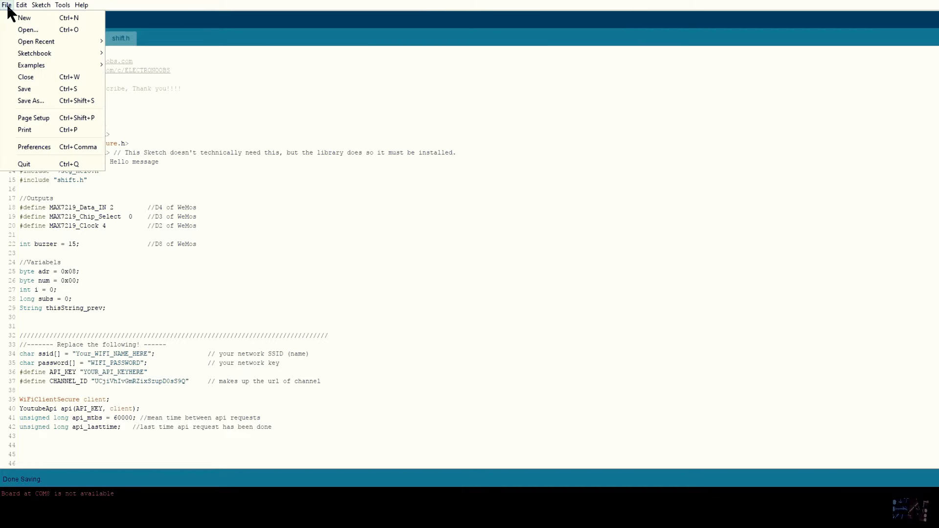
{"action": "left_click", "coordinate": [31, 64]}
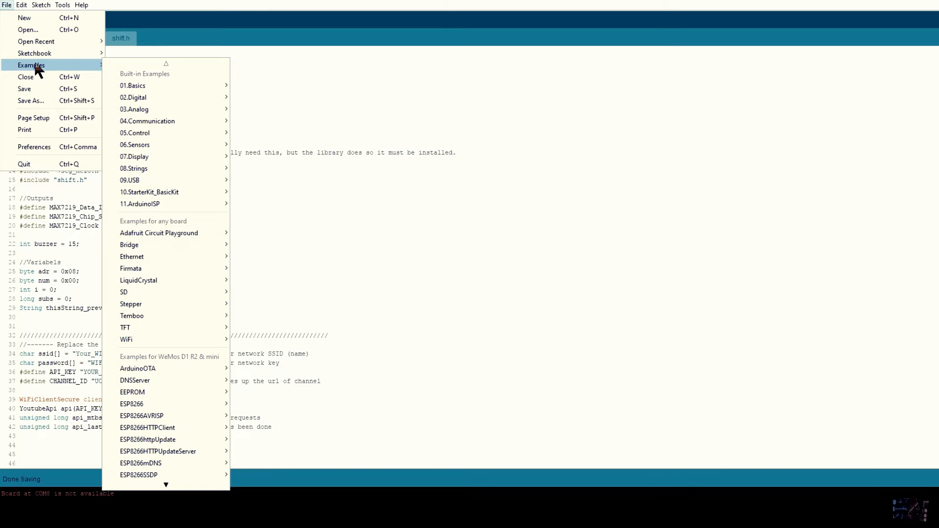
{"action": "mouse_move", "coordinate": [131, 403]}
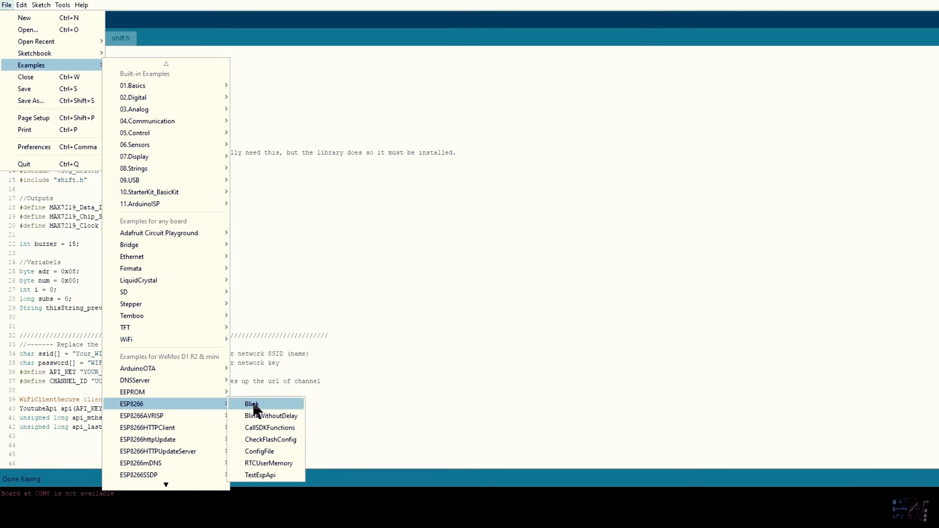
{"action": "left_click", "coordinate": [251, 403]}
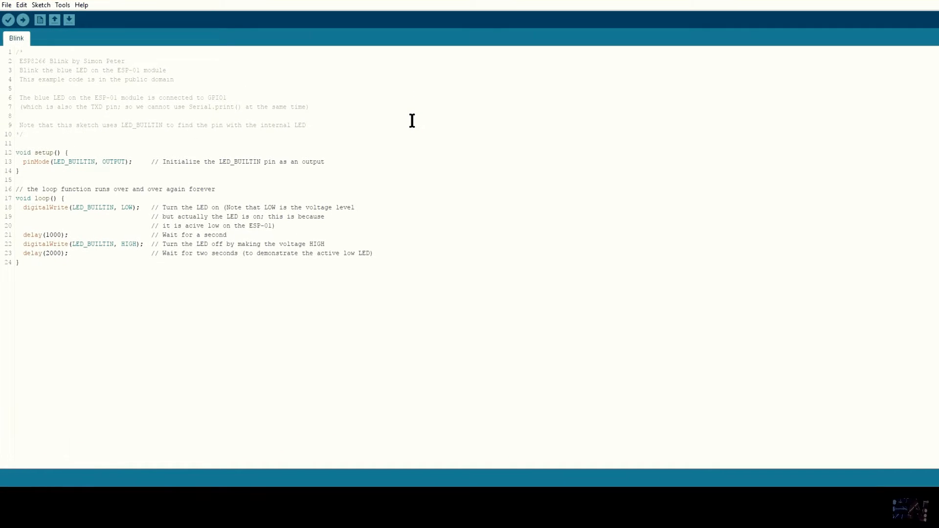
{"action": "left_click", "coordinate": [62, 5]}
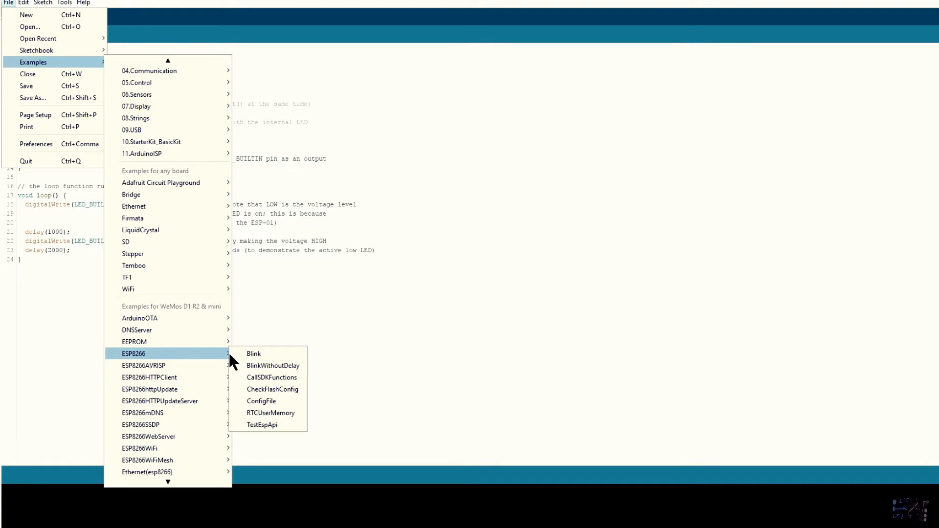
{"action": "mouse_move", "coordinate": [148, 460]}
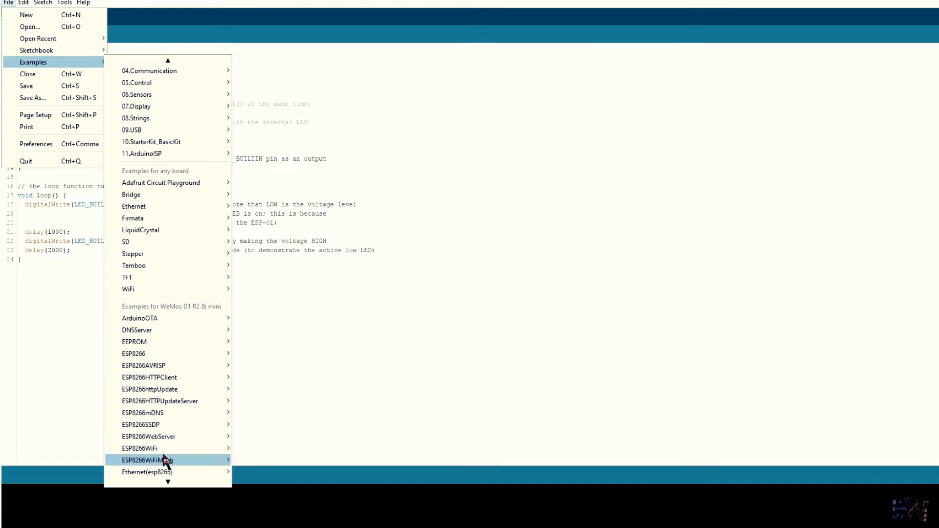
{"action": "mouse_move", "coordinate": [168, 413]}
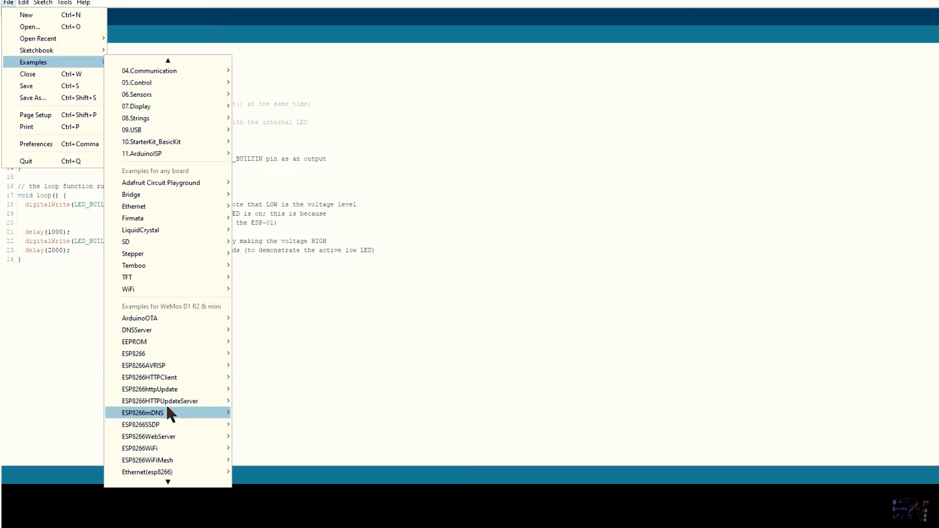
{"action": "mouse_move", "coordinate": [144, 366]}
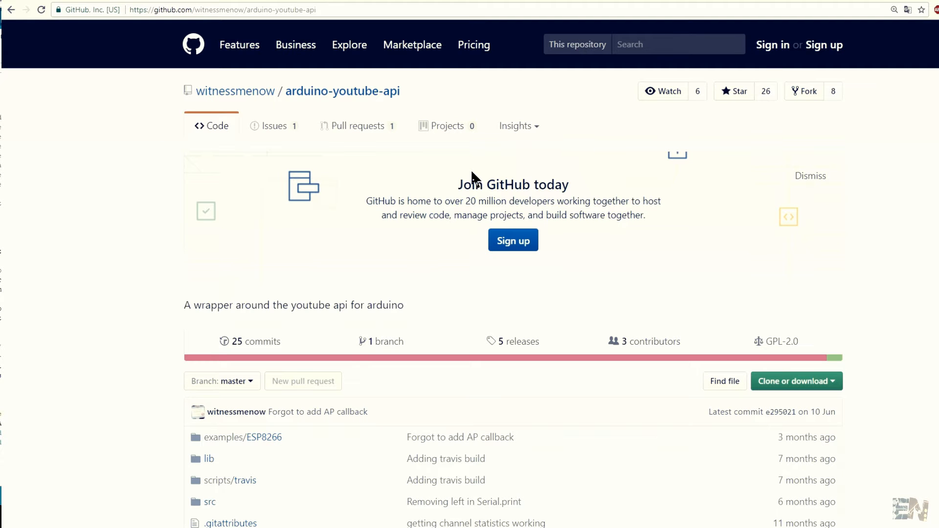
Scroll the arduino-youtube-api file list and README, then return to the Blink sketch
{"action": "scroll", "scroll_direction": "down", "scroll_amount": 3}
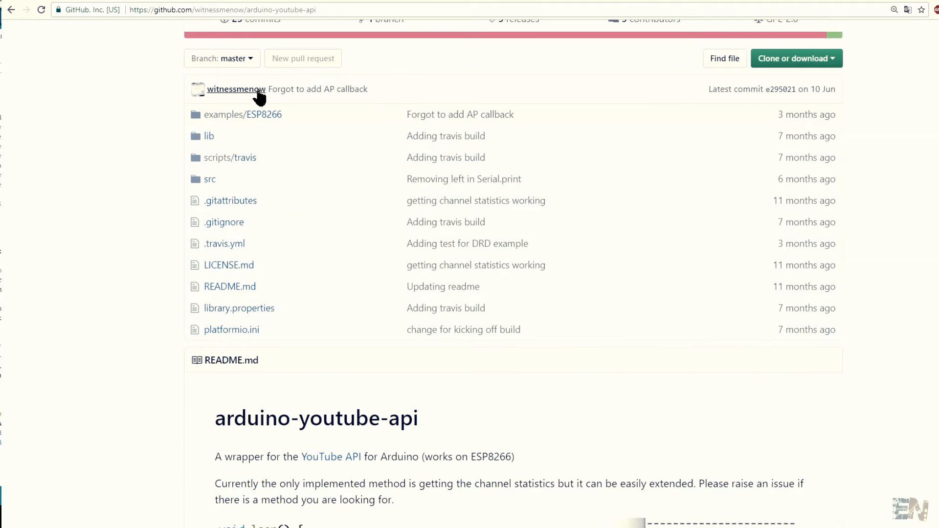
{"action": "mouse_move", "coordinate": [246, 96]}
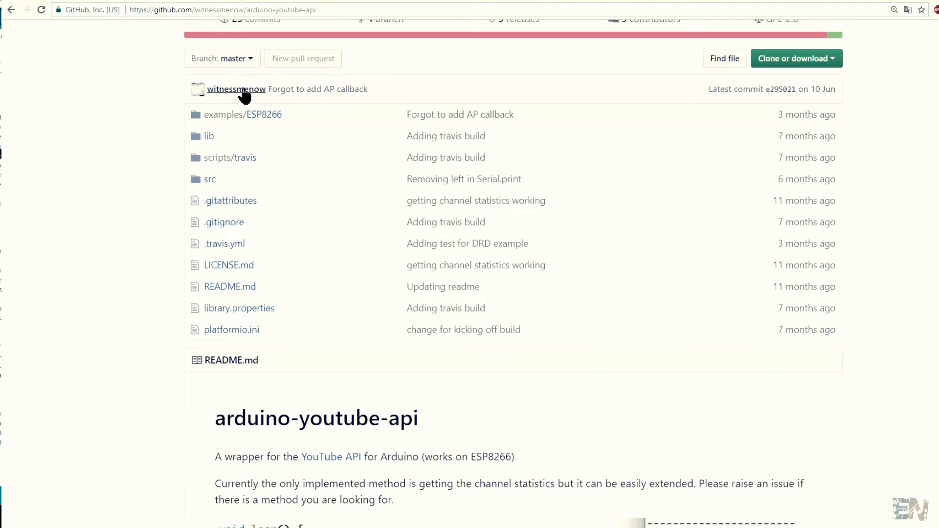
{"action": "mouse_move", "coordinate": [256, 83]}
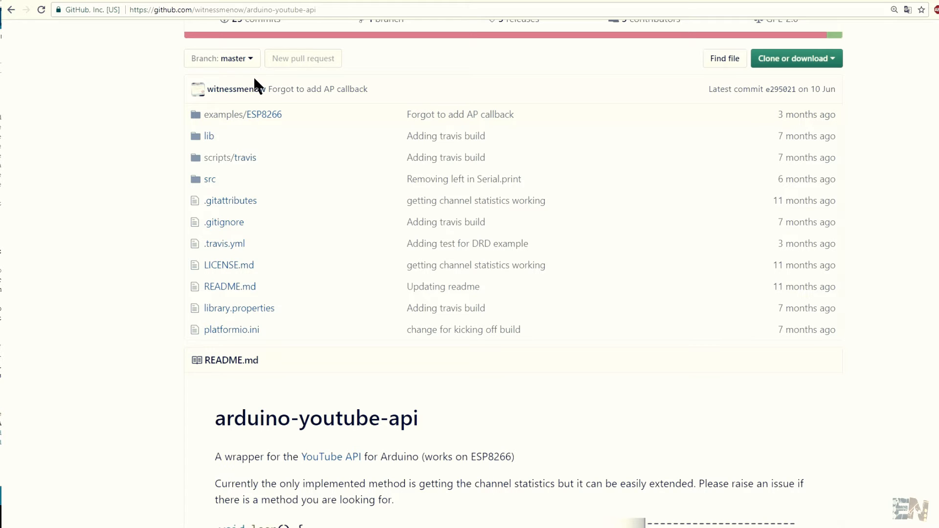
{"action": "left_click", "coordinate": [795, 58]}
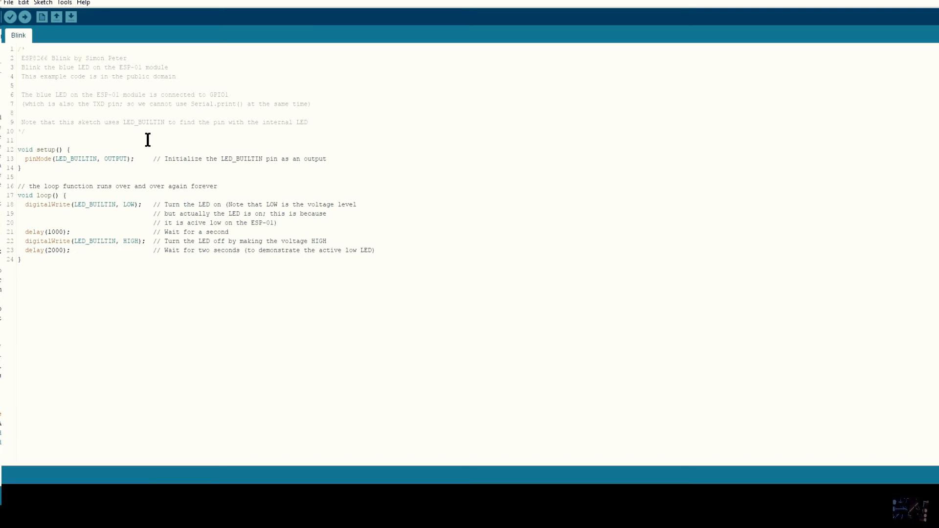
Choose Sketch > Include Library > Add .ZIP Library and browse for the library zip
{"action": "left_click", "coordinate": [43, 2]}
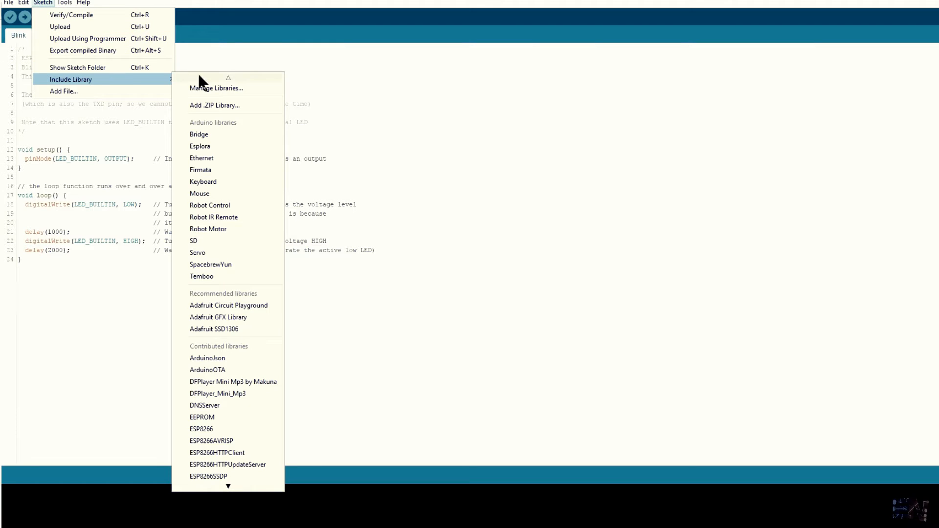
{"action": "left_click", "coordinate": [214, 105]}
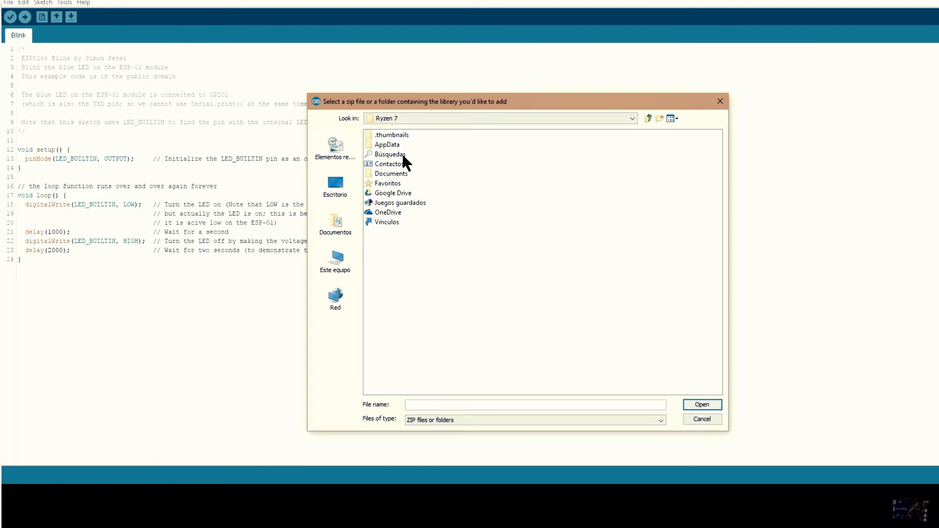
{"action": "left_click", "coordinate": [579, 232]}
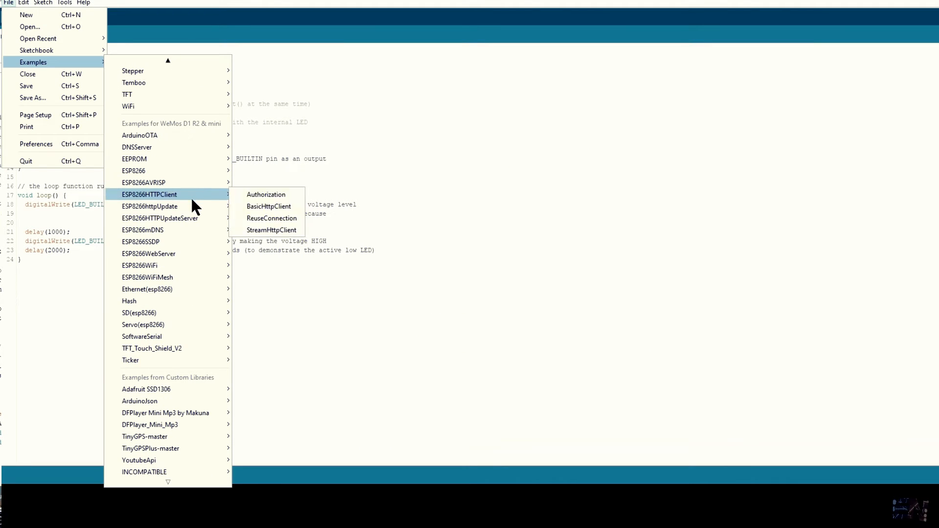
{"action": "mouse_move", "coordinate": [146, 389]}
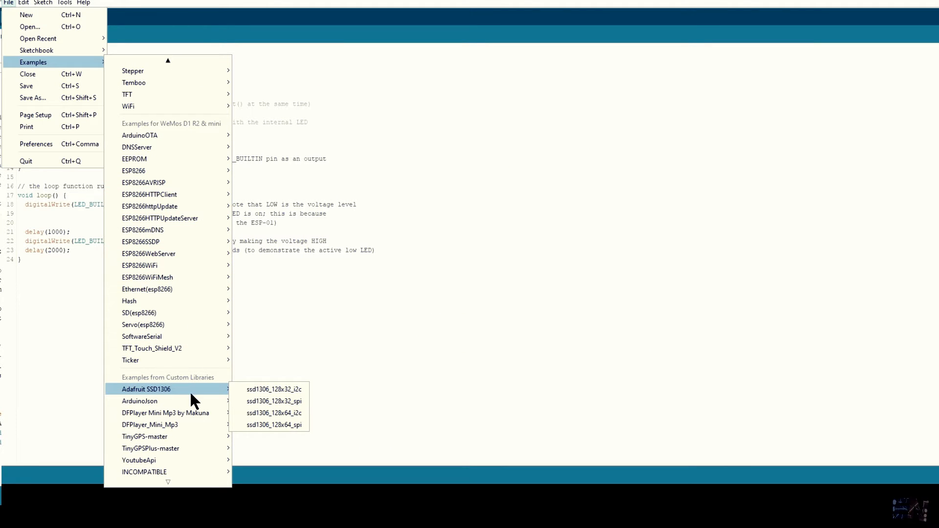
{"action": "mouse_move", "coordinate": [138, 459]}
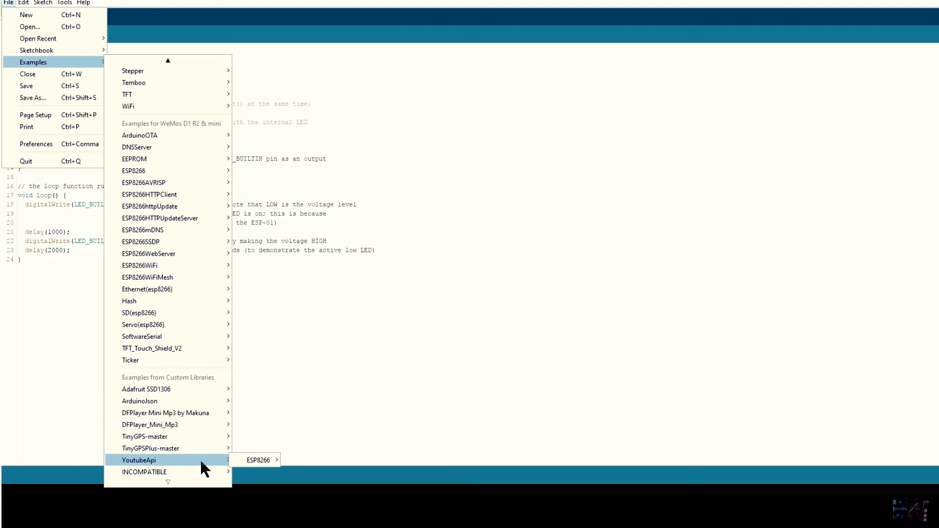
{"action": "mouse_move", "coordinate": [211, 469]}
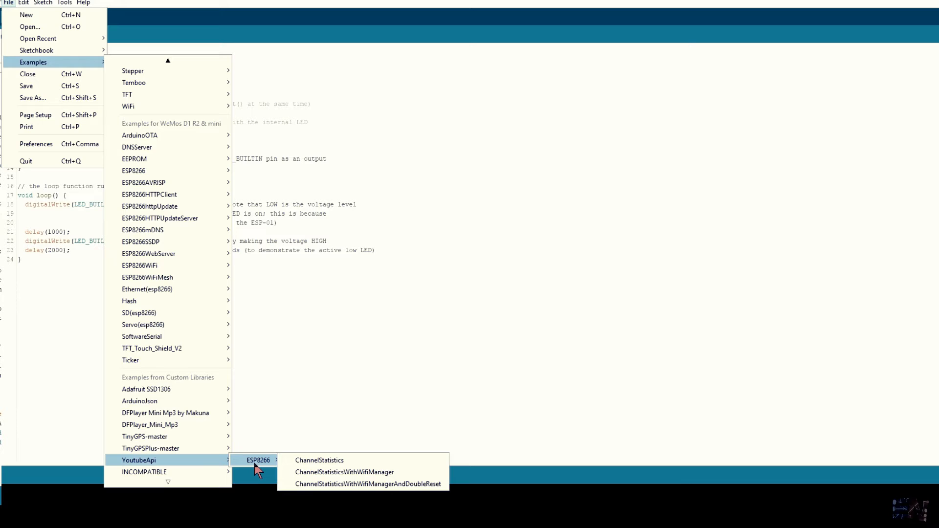
{"action": "mouse_move", "coordinate": [338, 467]}
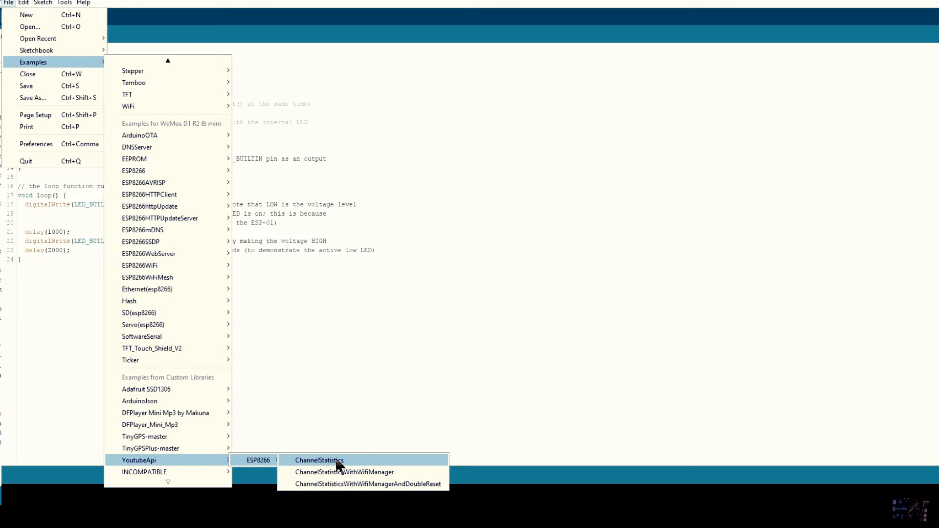
Open the YoutubeApi > ESP8266 > ChannelStatistics example from File > Examples
{"action": "left_click", "coordinate": [320, 459]}
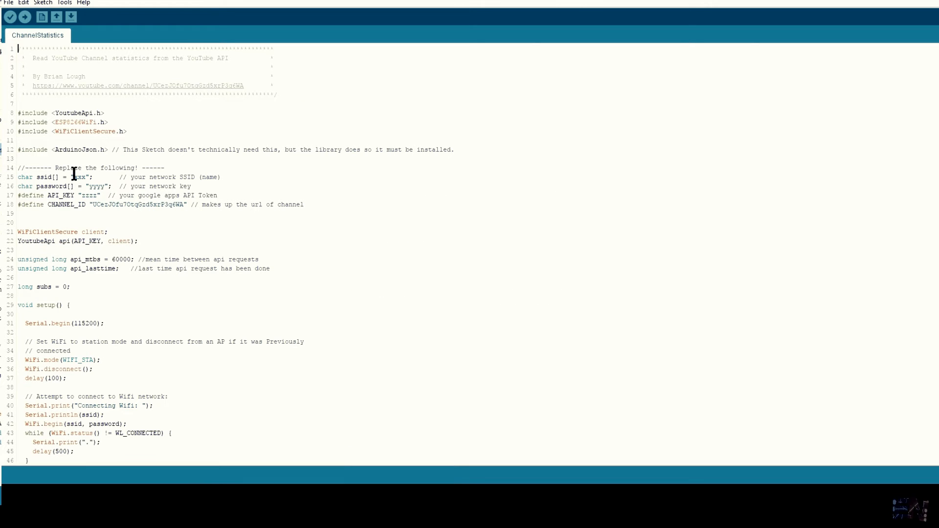
{"action": "double_click", "coordinate": [80, 176]}
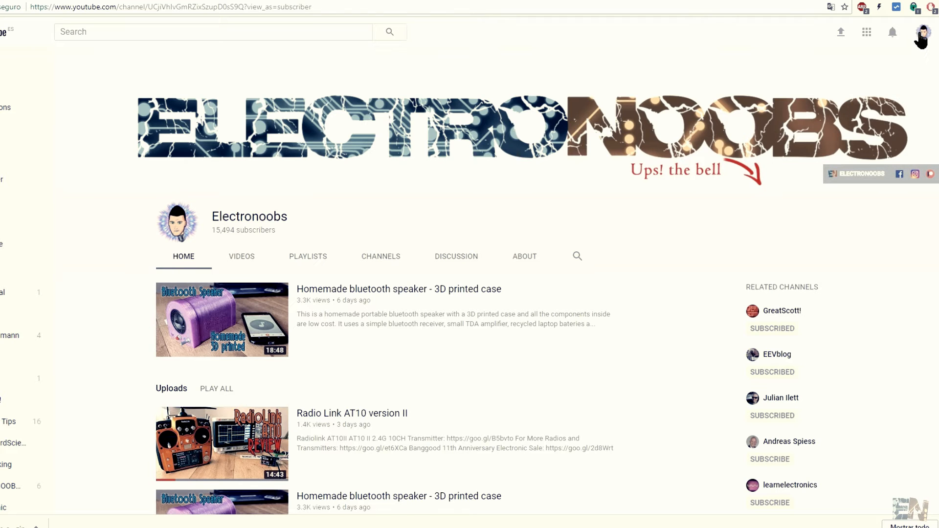
Go from the YouTube avatar through Creator Studio settings to Advanced account settings
{"action": "left_click", "coordinate": [924, 32]}
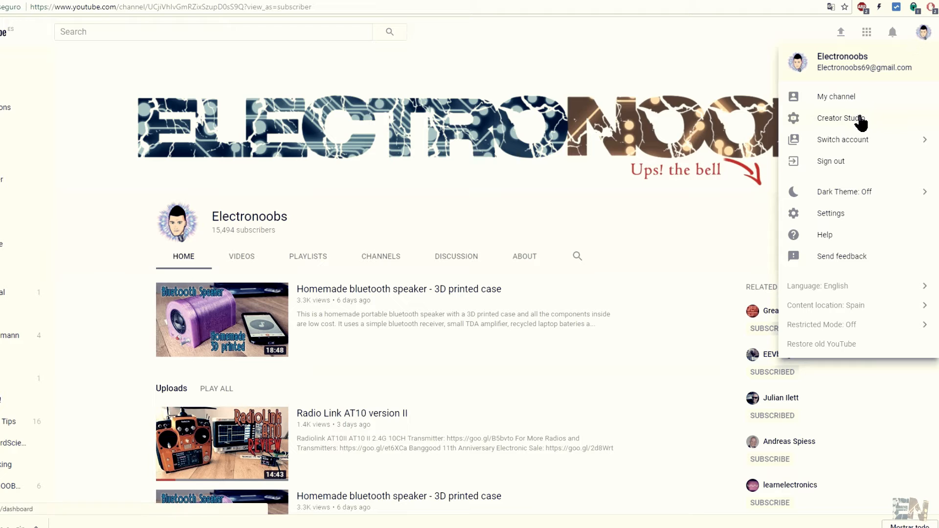
{"action": "left_click", "coordinate": [841, 118]}
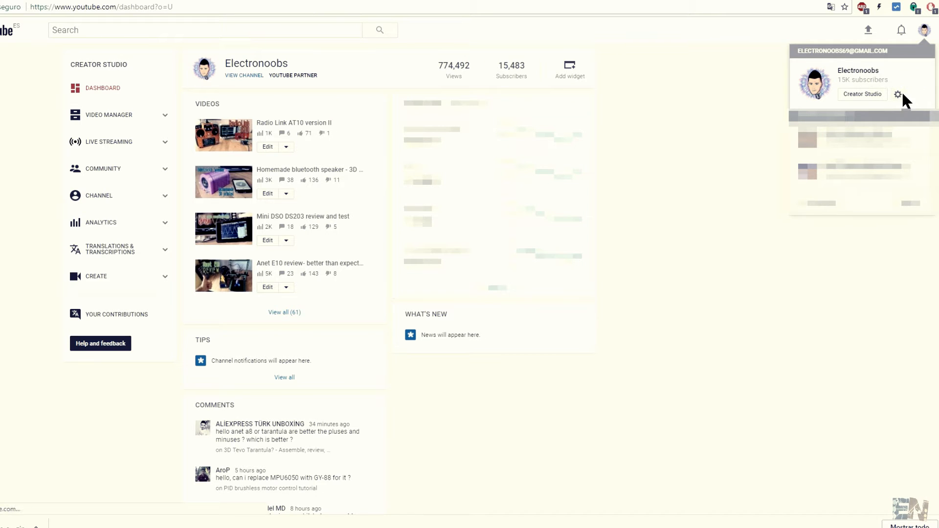
{"action": "left_click", "coordinate": [899, 94]}
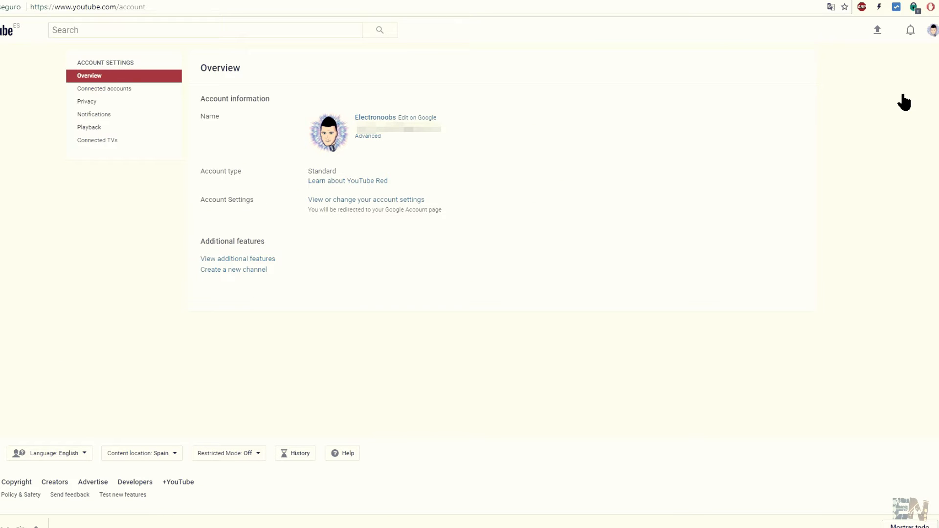
{"action": "mouse_move", "coordinate": [368, 136]}
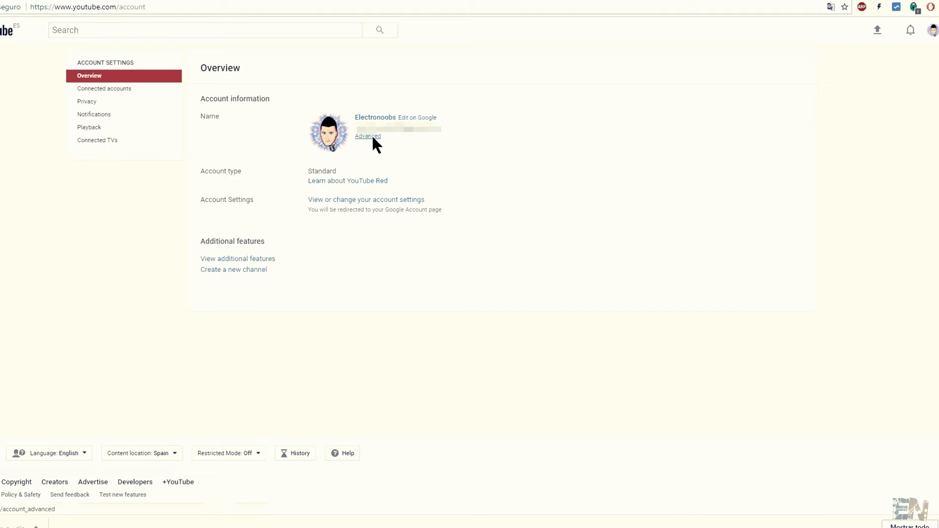
{"action": "left_click", "coordinate": [367, 136]}
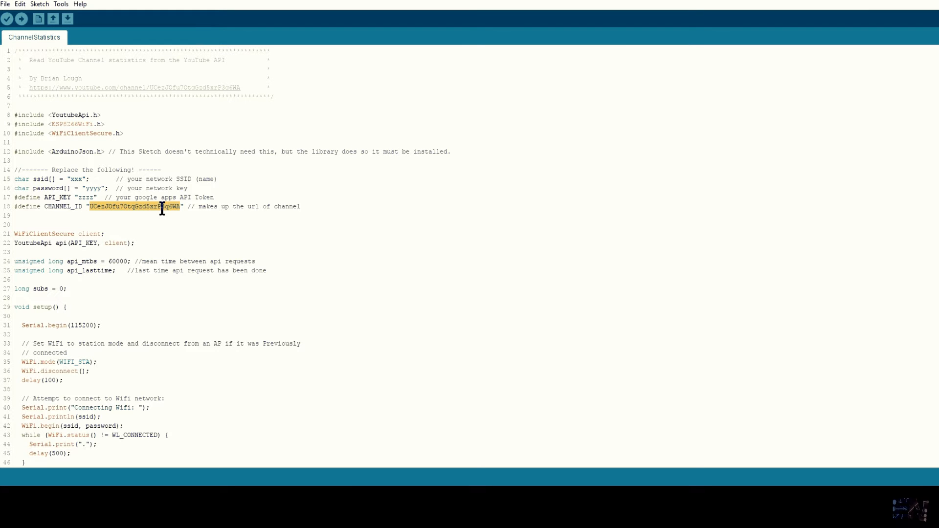
Set CHANNEL_ID to UCjiVhIvGmRZixSzupiOsS9Q and select the new value
{"action": "type", "text": "UCjiVhIvGmRZixSzupiOsS9Q"}
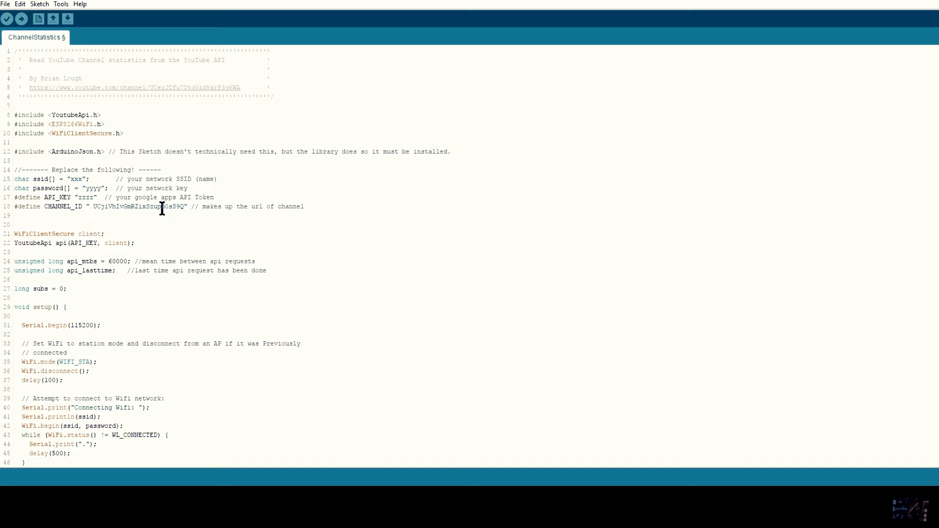
{"action": "double_click", "coordinate": [84, 197]}
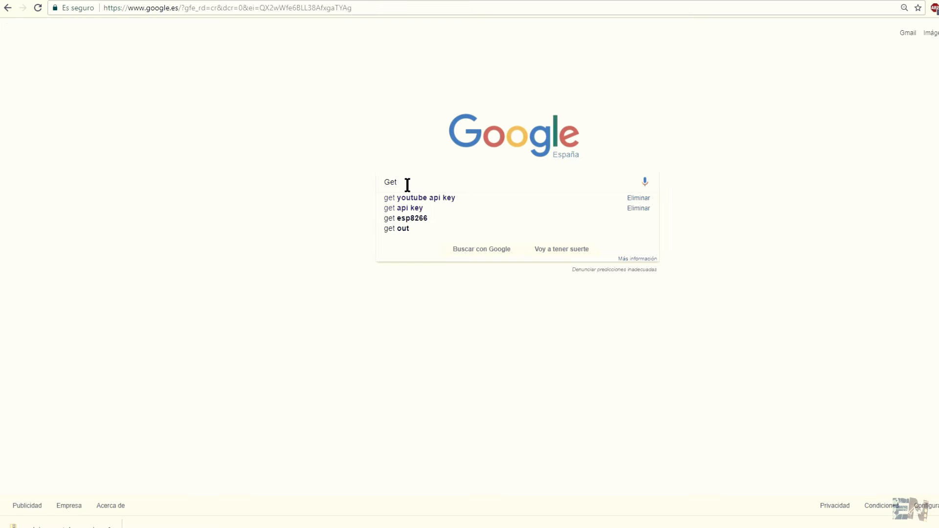
Search Google for getting a YouTube API key and open the Data API getting-started guide
{"action": "type", "text": "youtube api key"}
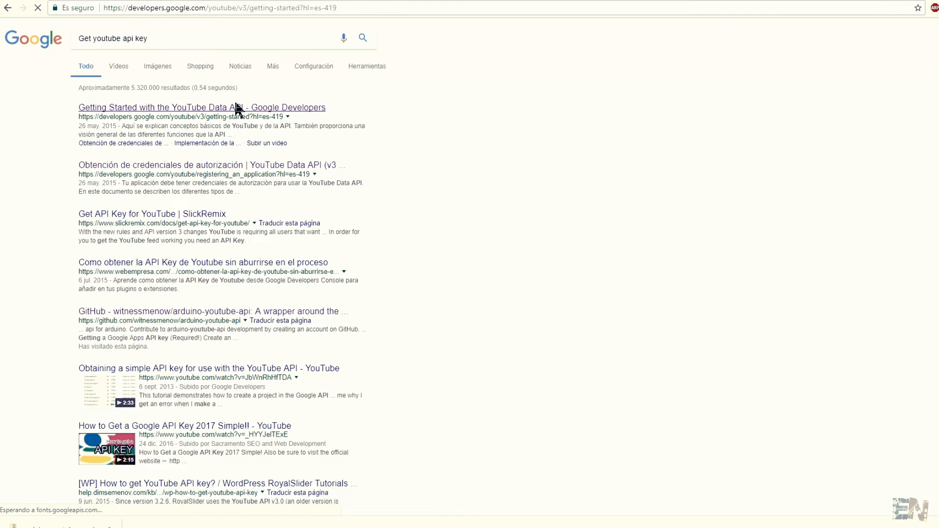
{"action": "left_click", "coordinate": [201, 107]}
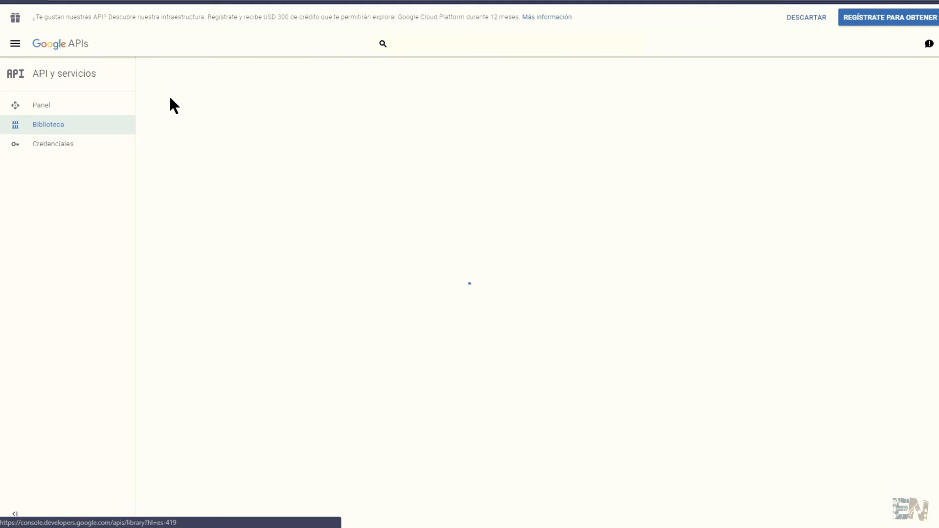
Enable the YouTube Analytics API from the API library for YTsubscribers
{"action": "left_click", "coordinate": [48, 124]}
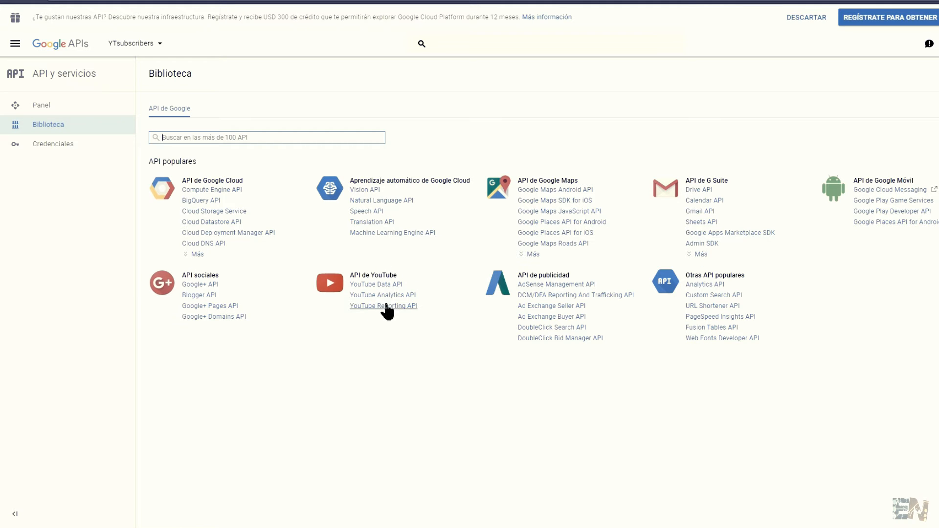
{"action": "left_click", "coordinate": [382, 294]}
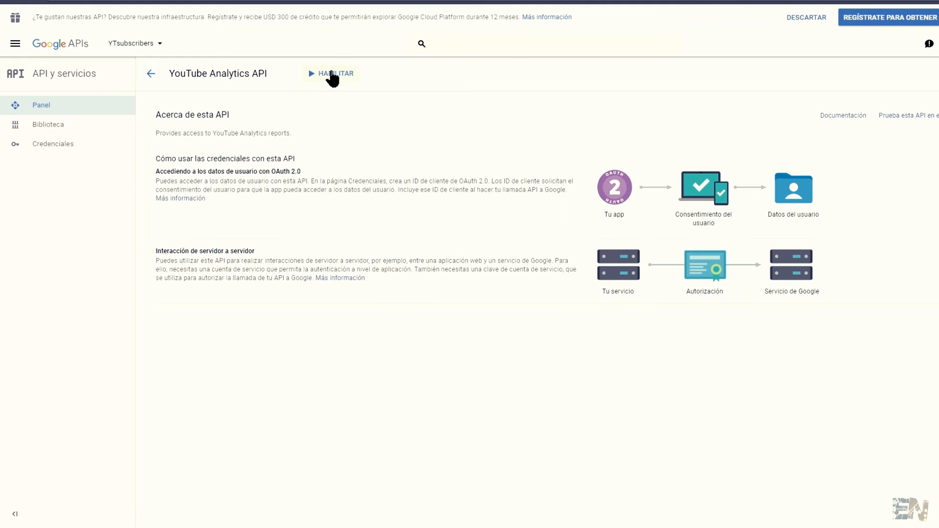
{"action": "left_click", "coordinate": [335, 73]}
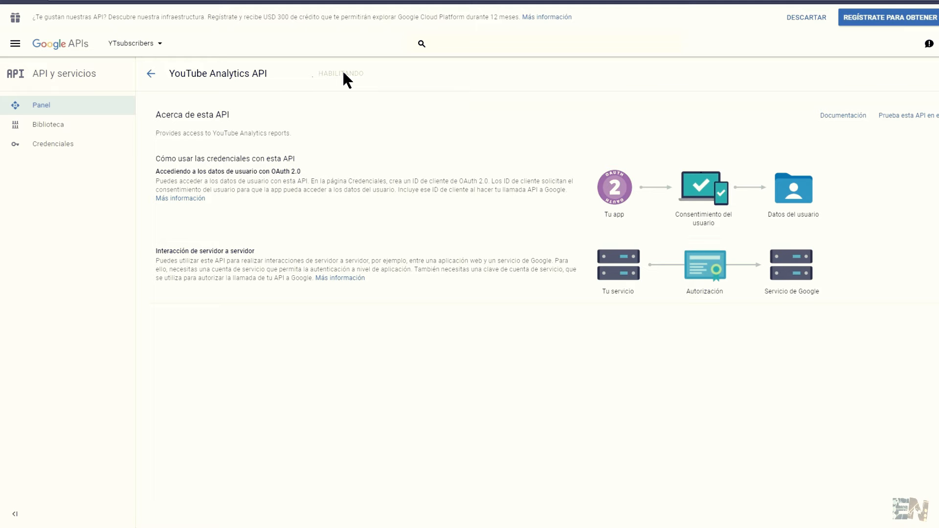
Create a new API key under Credenciales with Crear credenciales > Clave de API
{"action": "left_click", "coordinate": [53, 144]}
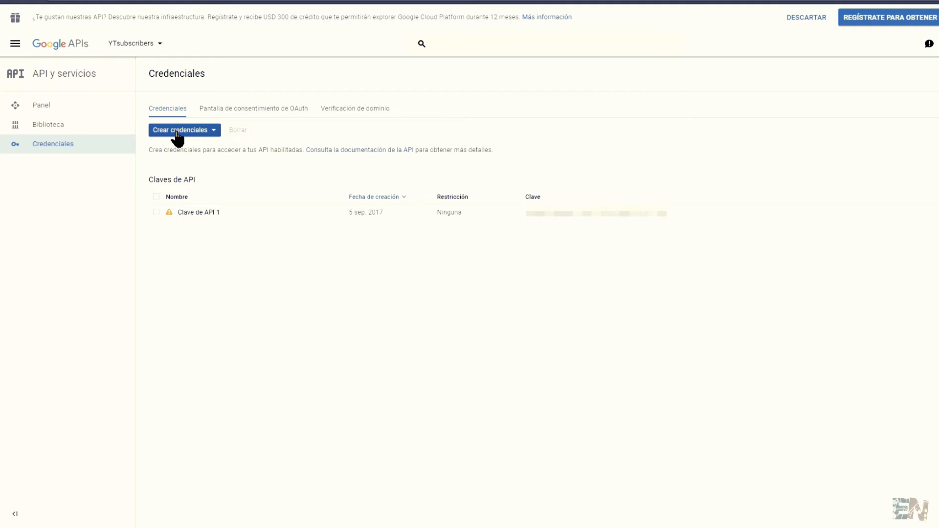
{"action": "left_click", "coordinate": [181, 130]}
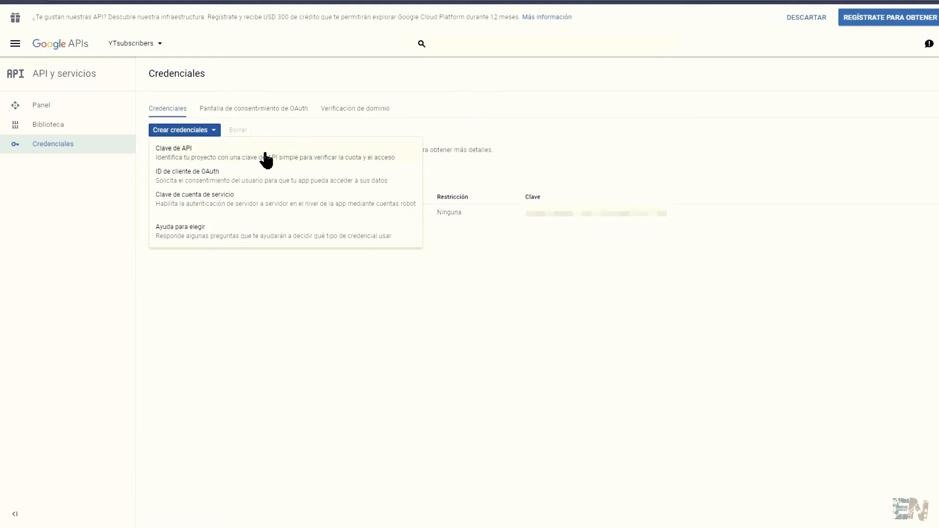
{"action": "mouse_move", "coordinate": [294, 162]}
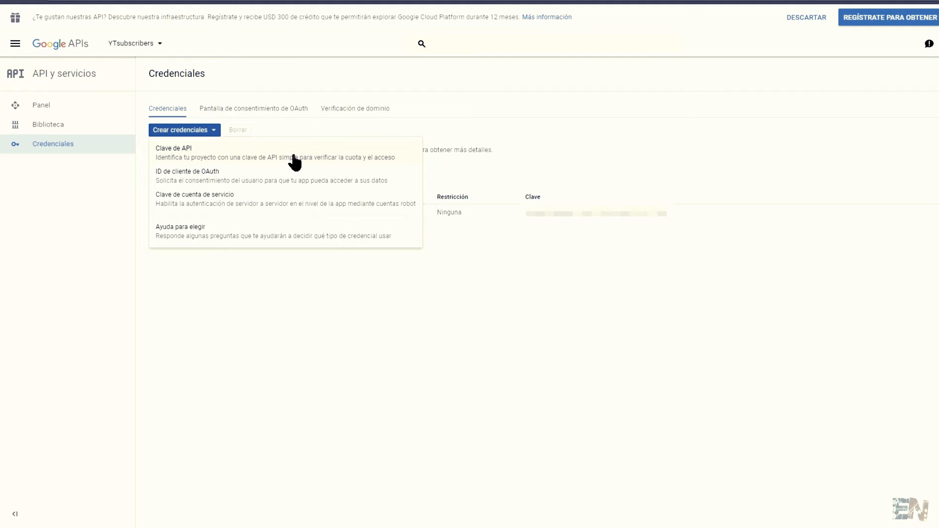
{"action": "left_click", "coordinate": [173, 152]}
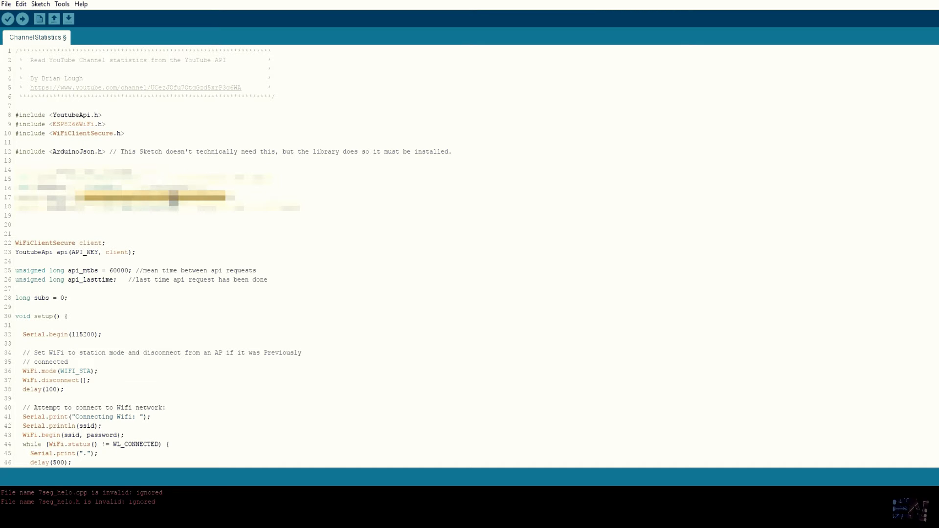
Upload ChannelStatistics and select the 15500 subscriber count in the serial output
{"action": "left_click", "coordinate": [22, 19]}
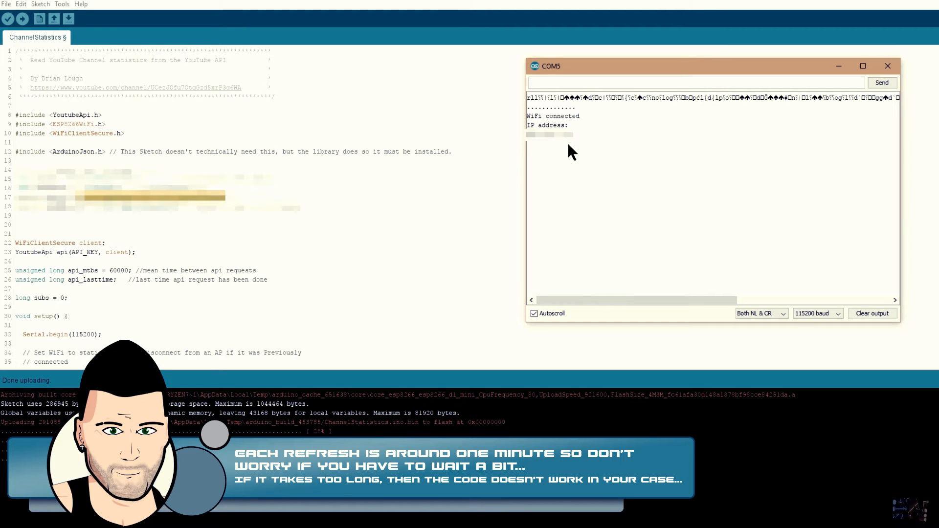
{"action": "mouse_move", "coordinate": [617, 157]}
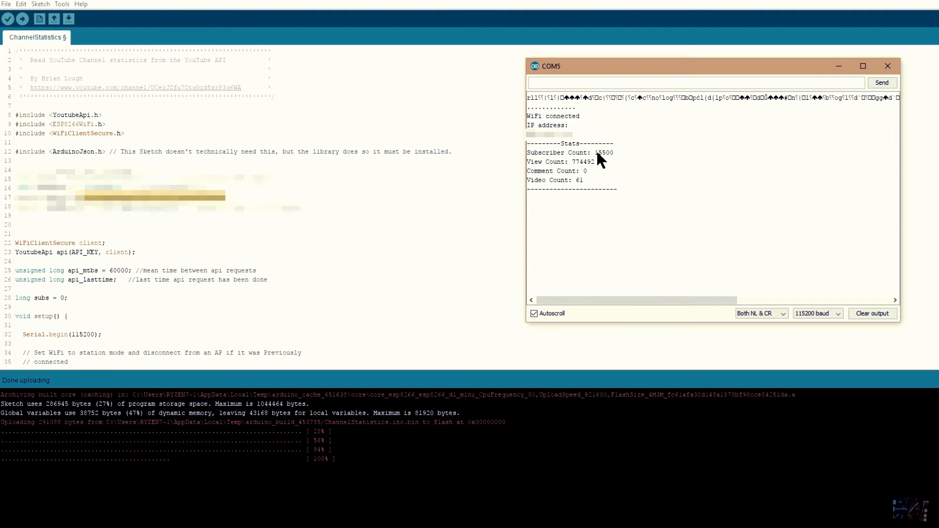
{"action": "double_click", "coordinate": [604, 152]}
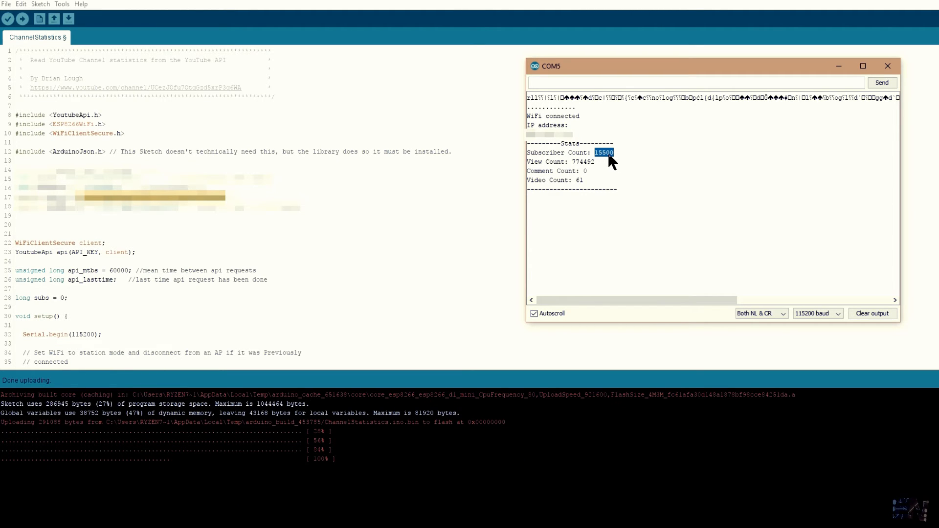
{"action": "mouse_move", "coordinate": [628, 163]}
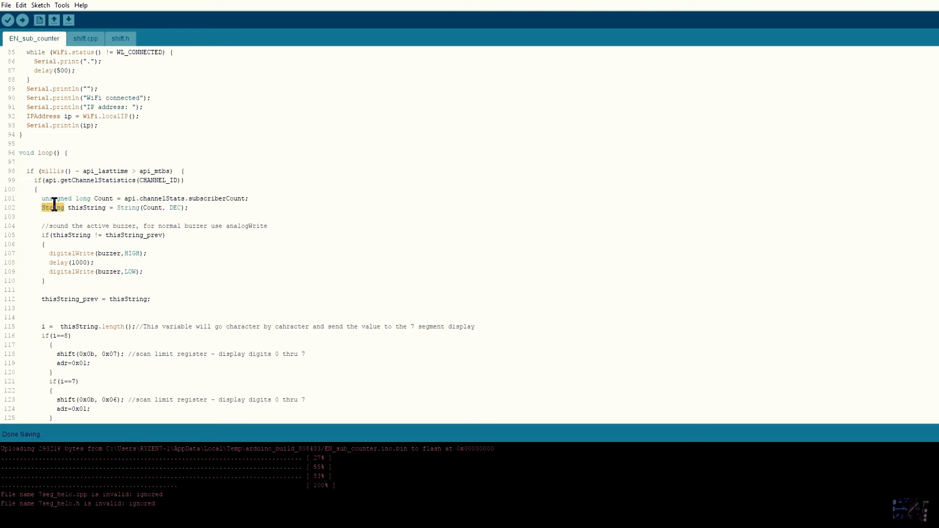
Scroll through EN_sub_counter's loop() code that drives the MAX7219 digits
{"action": "scroll", "scroll_direction": "down", "scroll_amount": 3}
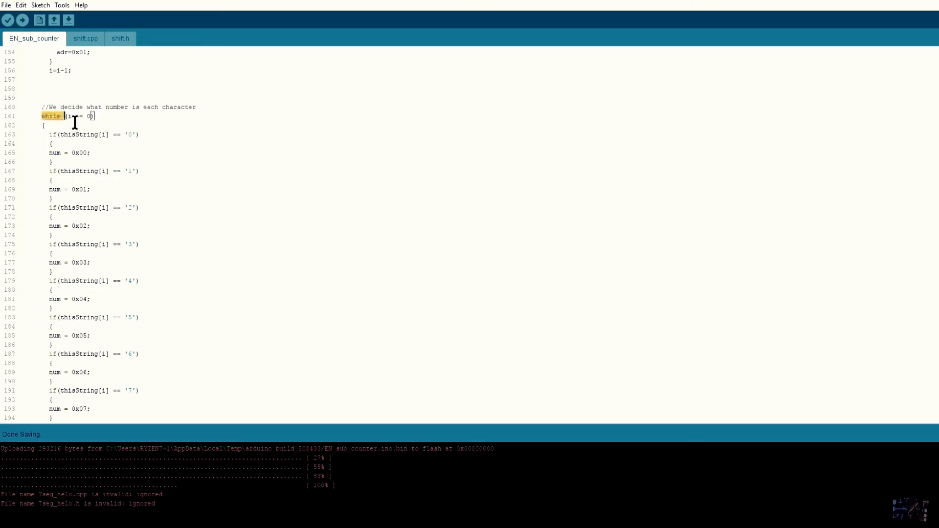